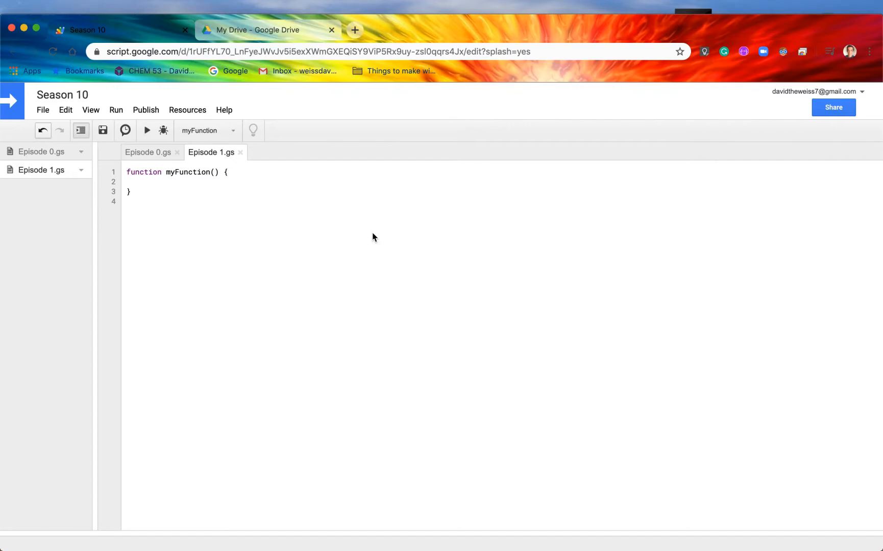
Switch to the My Drive tab and scroll through the file list
{"action": "left_click", "coordinate": [261, 30]}
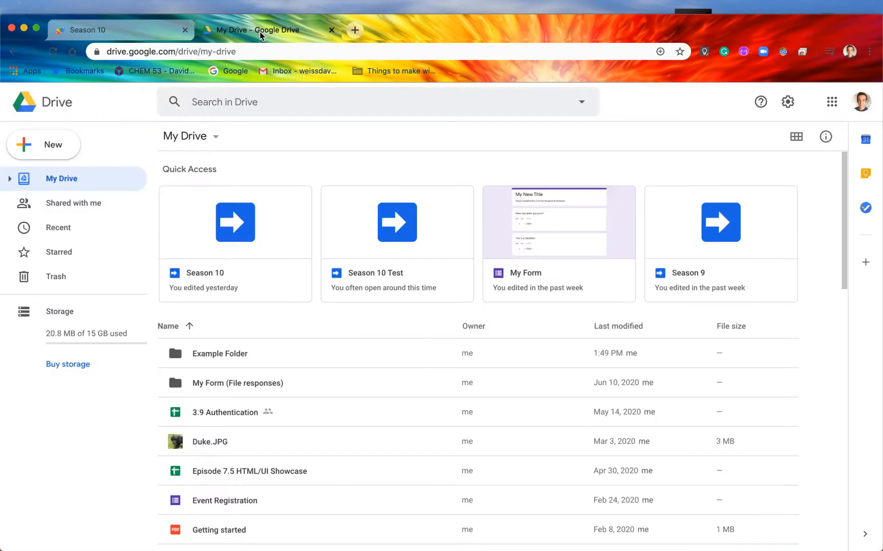
{"action": "mouse_move", "coordinate": [211, 279]}
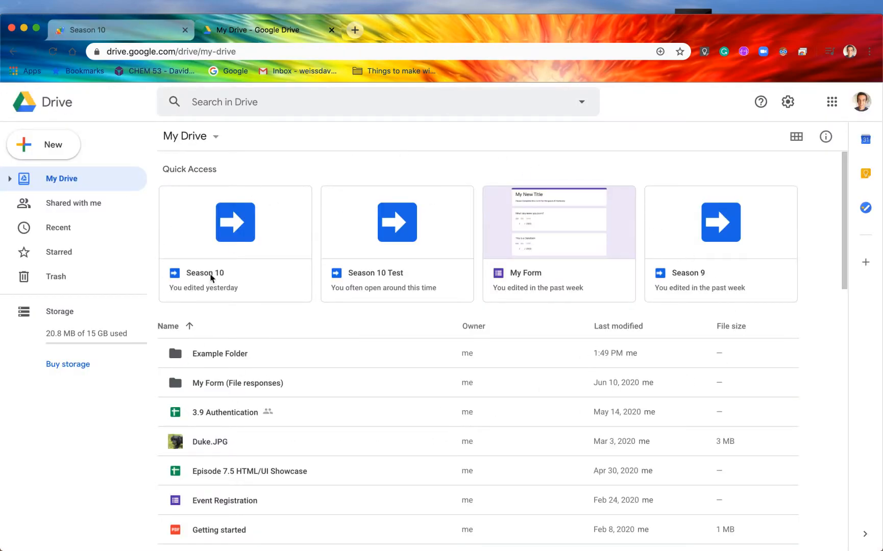
{"action": "mouse_move", "coordinate": [40, 321]}
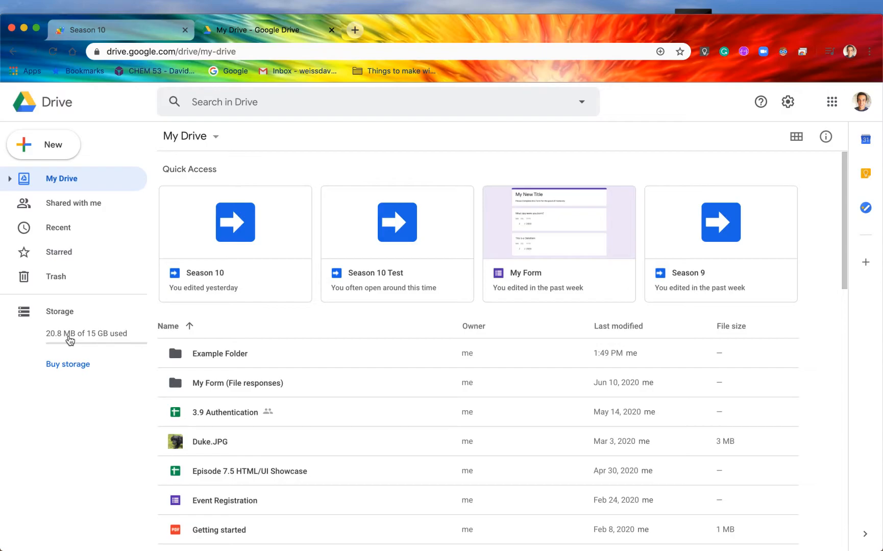
{"action": "mouse_move", "coordinate": [99, 342]}
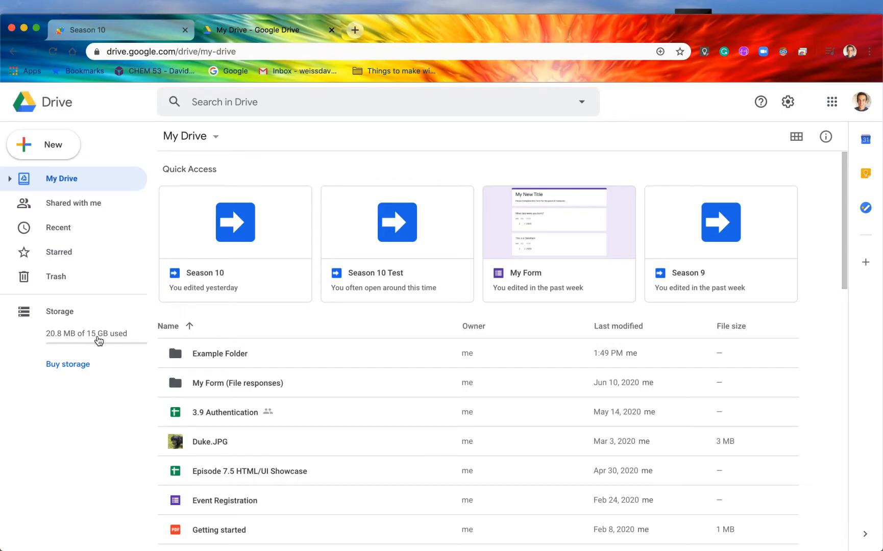
{"action": "mouse_move", "coordinate": [74, 374]}
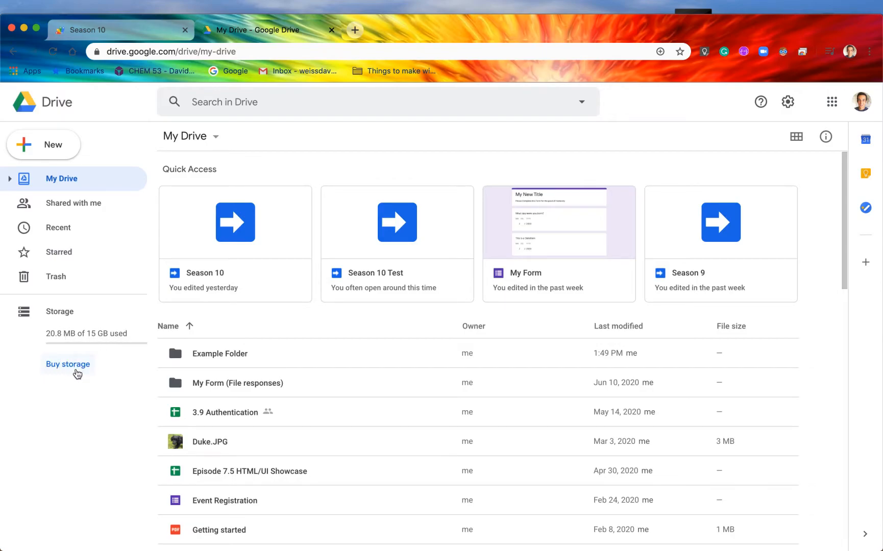
{"action": "mouse_move", "coordinate": [47, 348]}
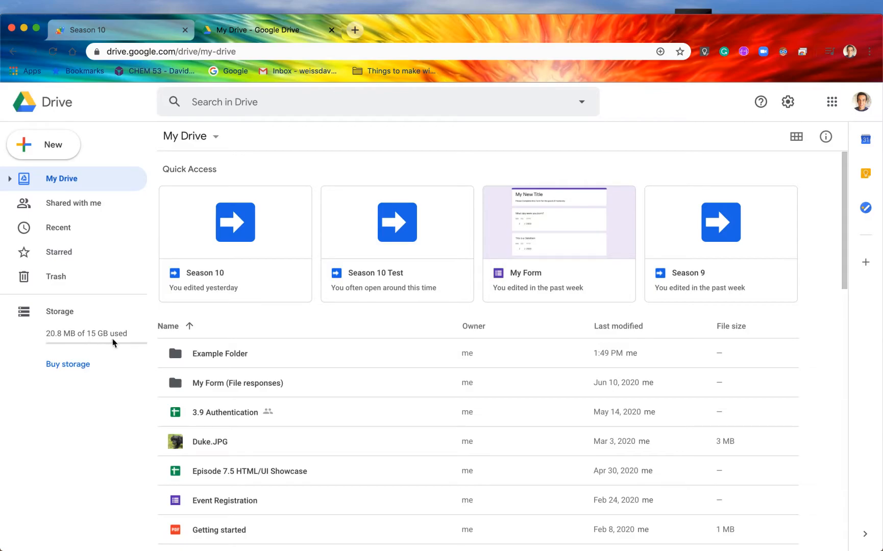
{"action": "mouse_move", "coordinate": [100, 344]}
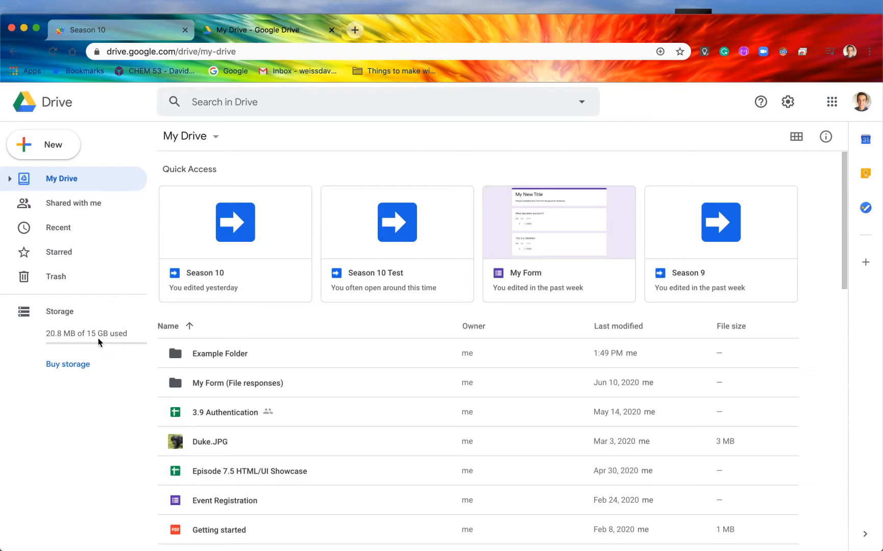
{"action": "mouse_move", "coordinate": [377, 336]}
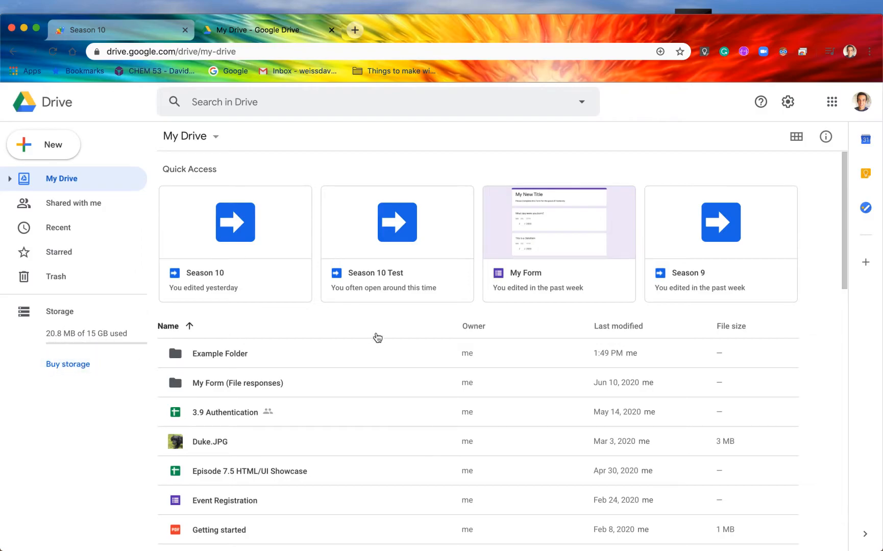
{"action": "scroll", "scroll_direction": "down", "scroll_amount": 3}
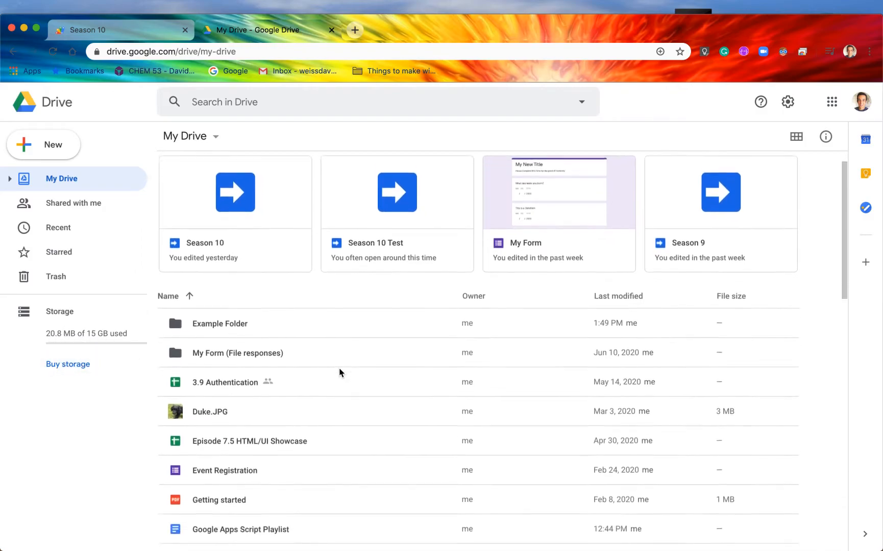
{"action": "scroll", "scroll_direction": "down", "scroll_amount": 3}
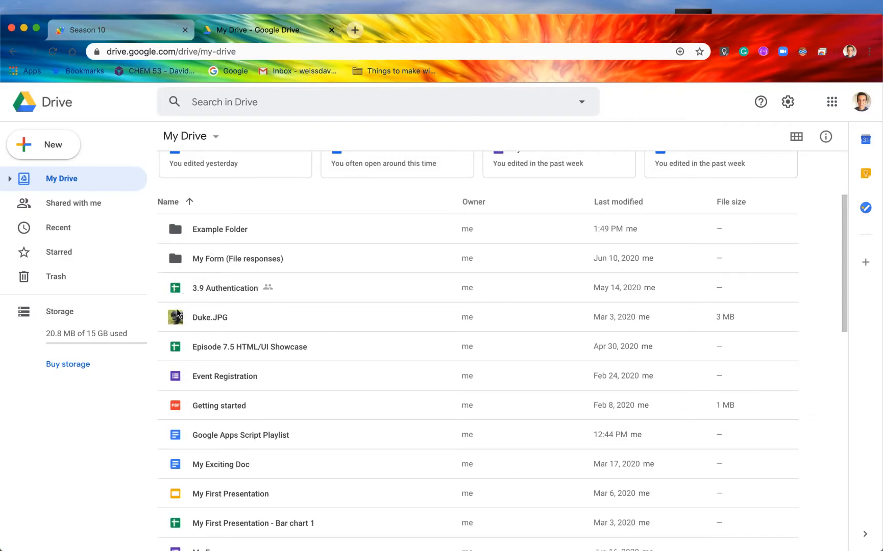
{"action": "mouse_move", "coordinate": [176, 412]}
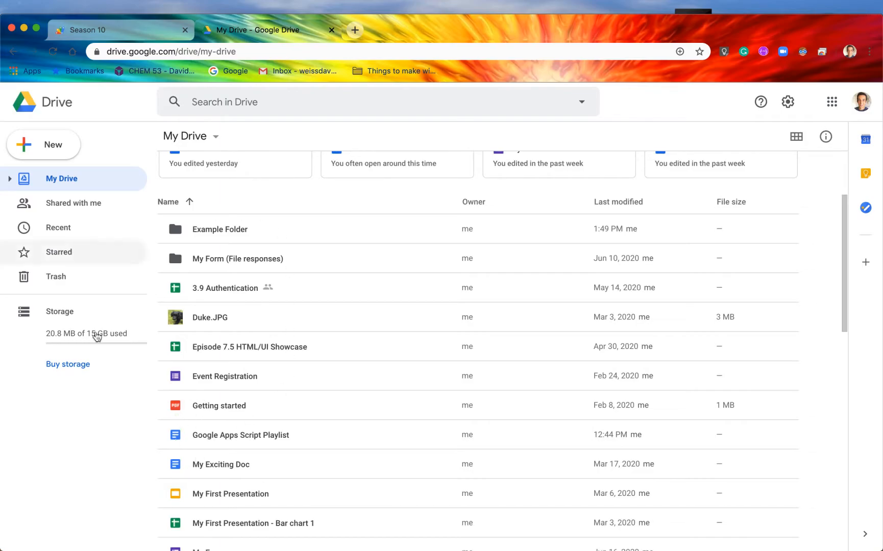
{"action": "mouse_move", "coordinate": [266, 333]}
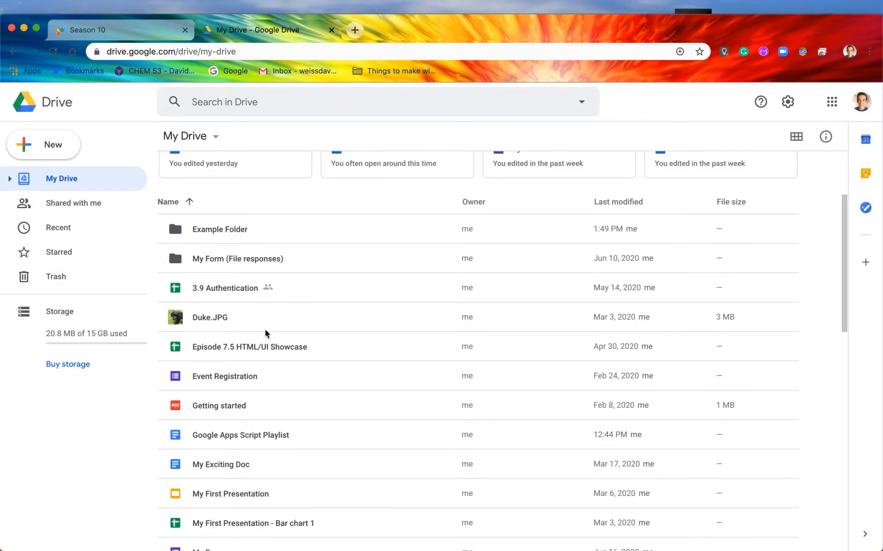
{"action": "mouse_move", "coordinate": [329, 251]}
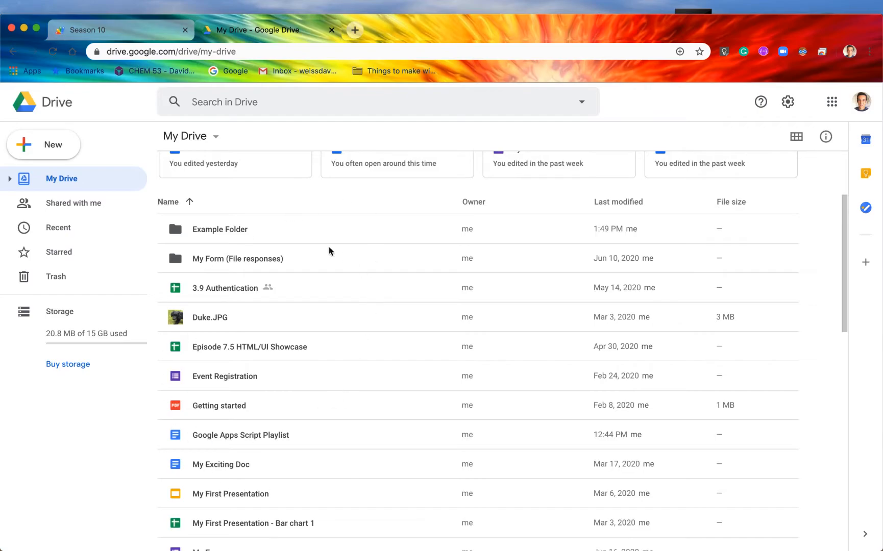
{"action": "mouse_move", "coordinate": [337, 413]}
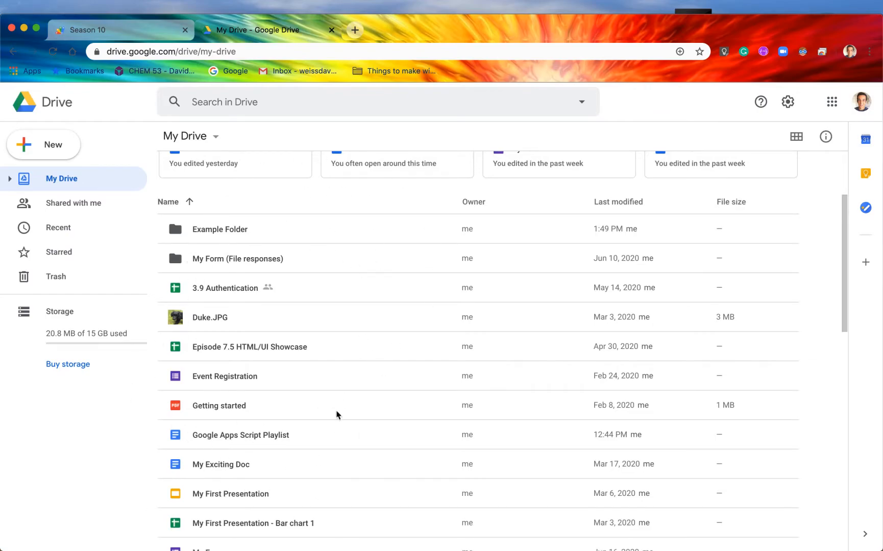
{"action": "mouse_move", "coordinate": [157, 250]}
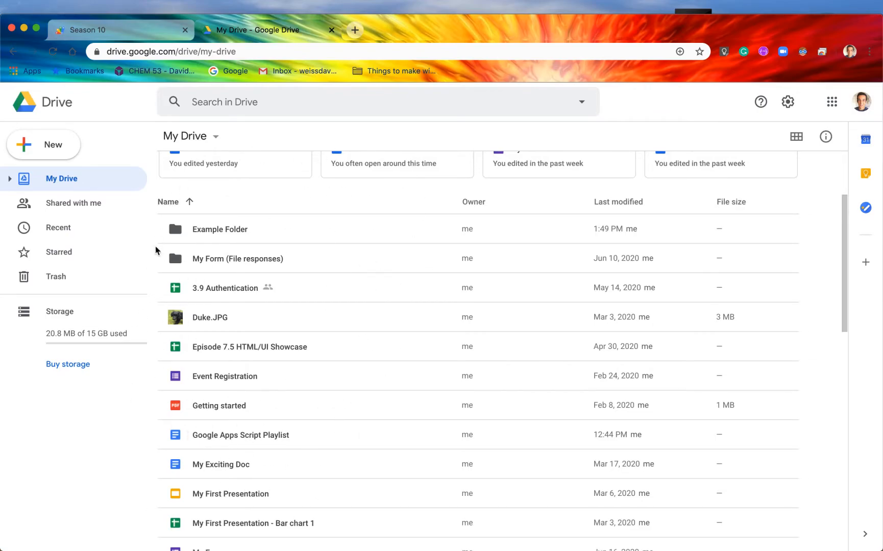
{"action": "mouse_move", "coordinate": [186, 366]}
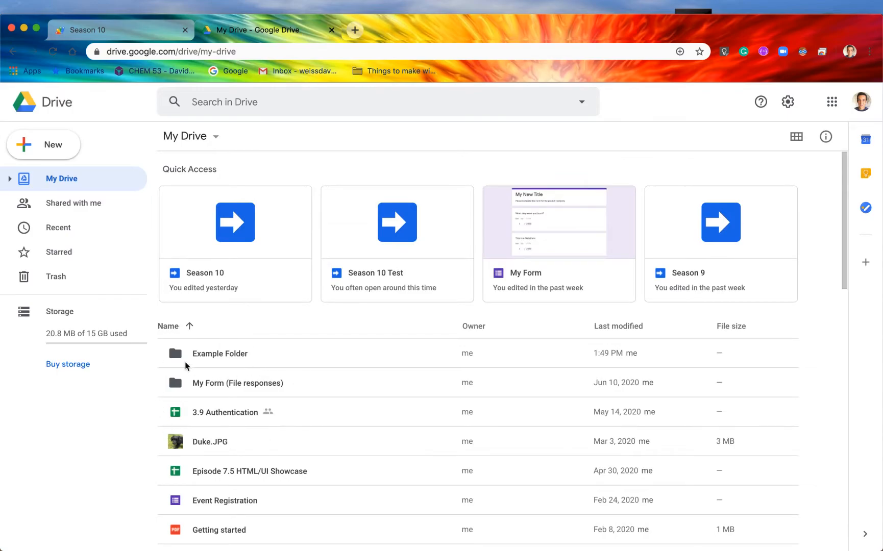
{"action": "mouse_move", "coordinate": [221, 358]}
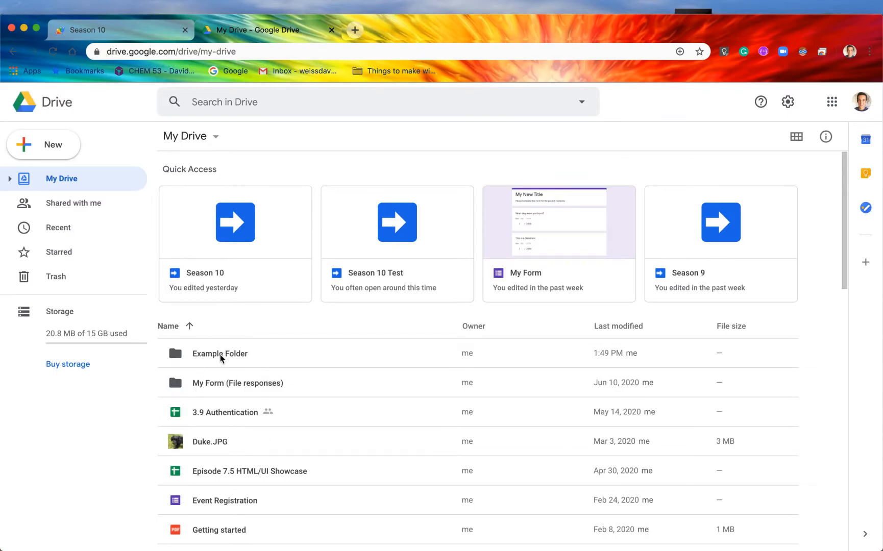
{"action": "mouse_move", "coordinate": [228, 393]}
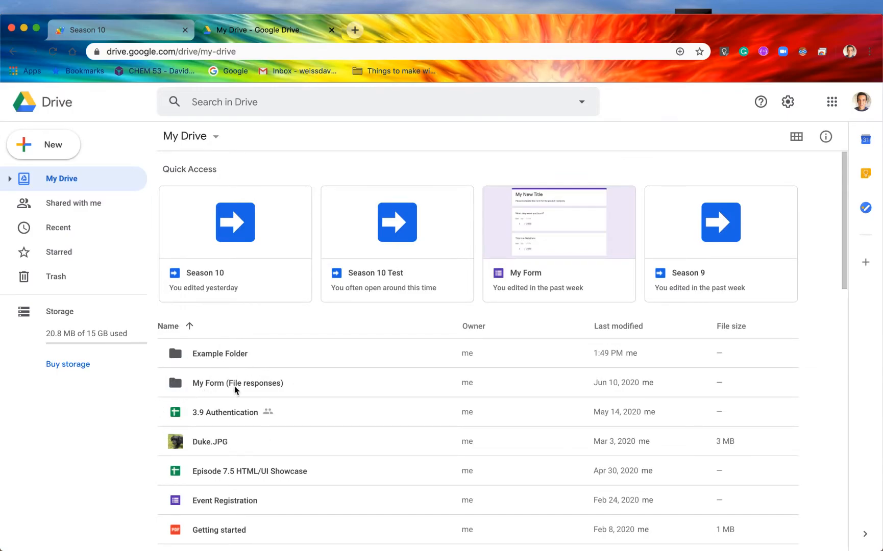
{"action": "mouse_move", "coordinate": [248, 389]}
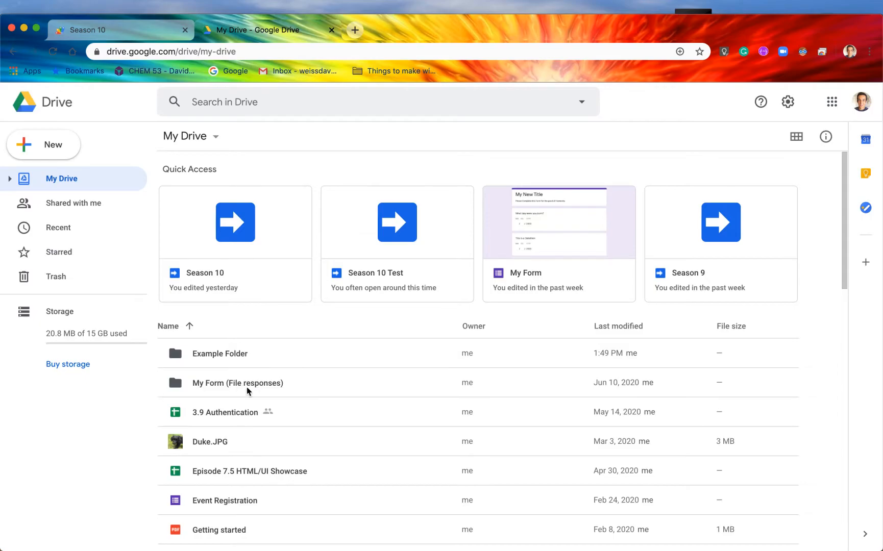
{"action": "mouse_move", "coordinate": [161, 376]}
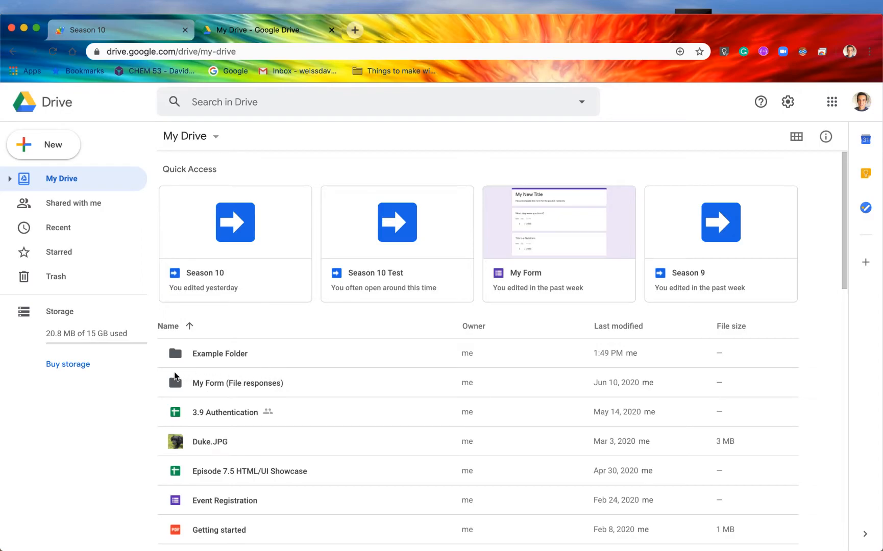
{"action": "left_click", "coordinate": [236, 383]}
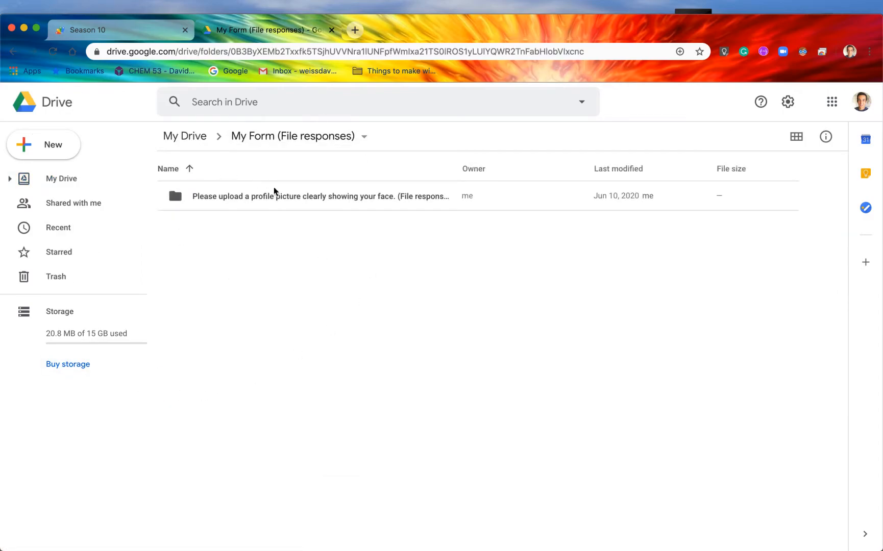
{"action": "mouse_move", "coordinate": [178, 207]}
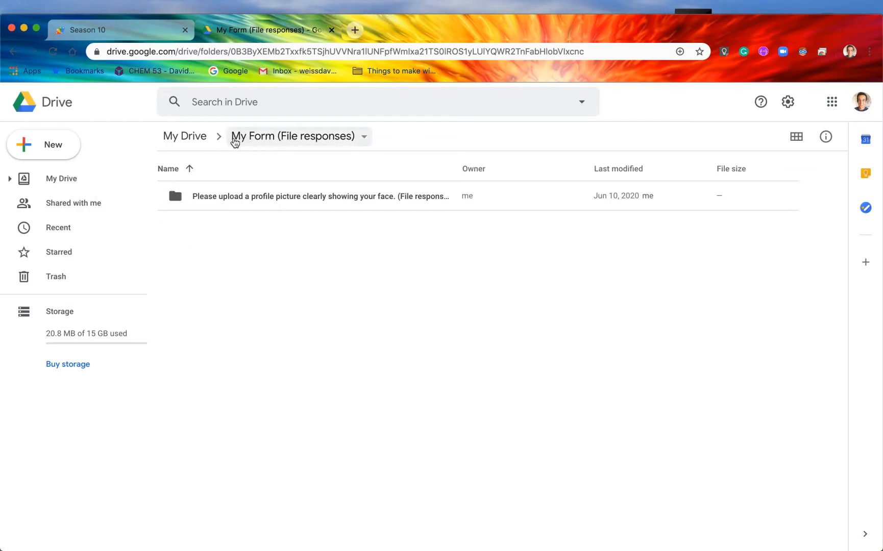
{"action": "mouse_move", "coordinate": [267, 144]}
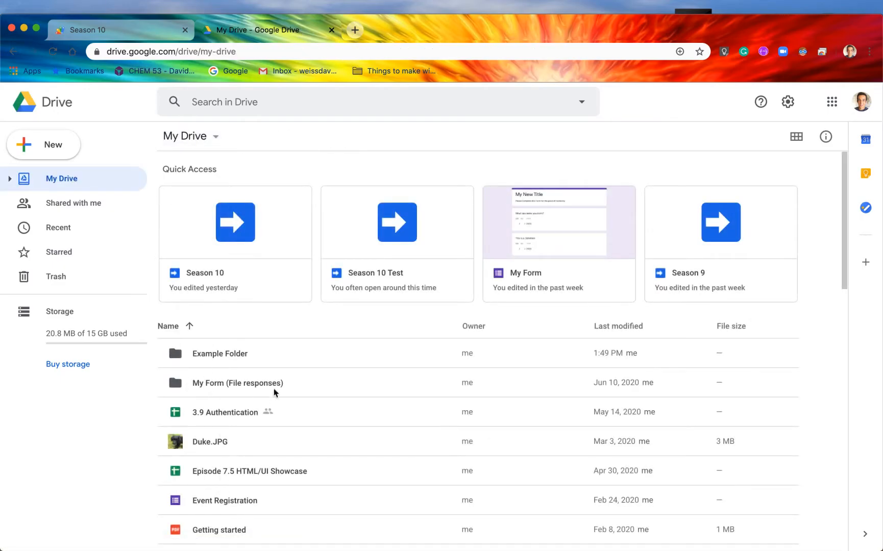
{"action": "mouse_move", "coordinate": [232, 415]}
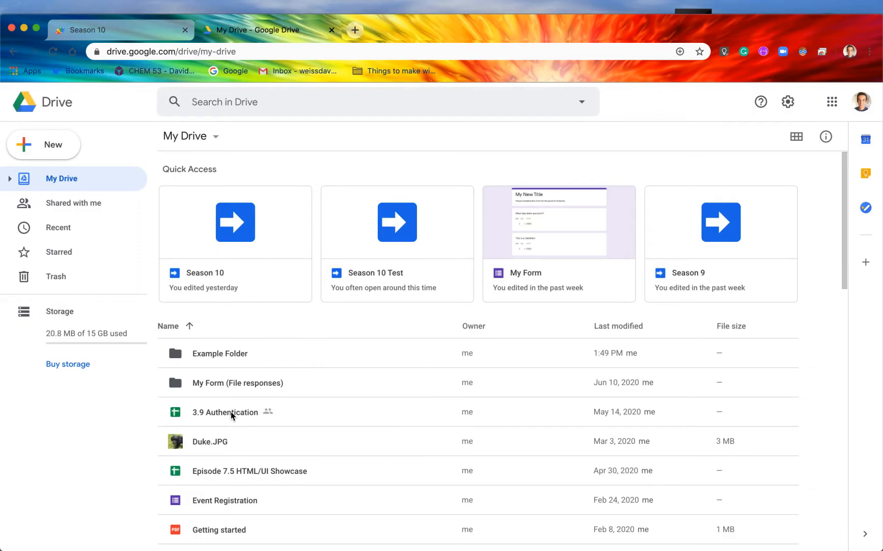
{"action": "mouse_move", "coordinate": [343, 407]}
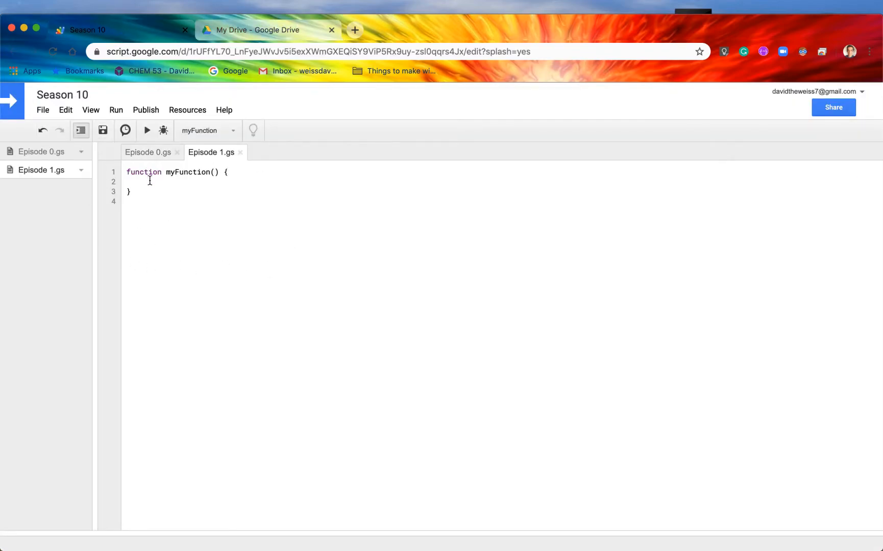
Write Logger.log(DriveApp.getFolders().next().getName()); inside myFunction
{"action": "type", "text": "DriveA"}
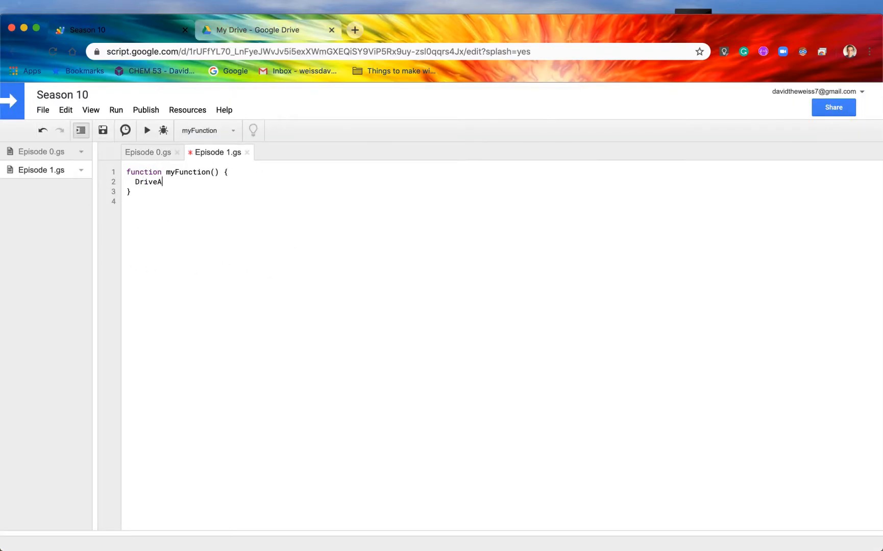
{"action": "type", "text": "pp.get"}
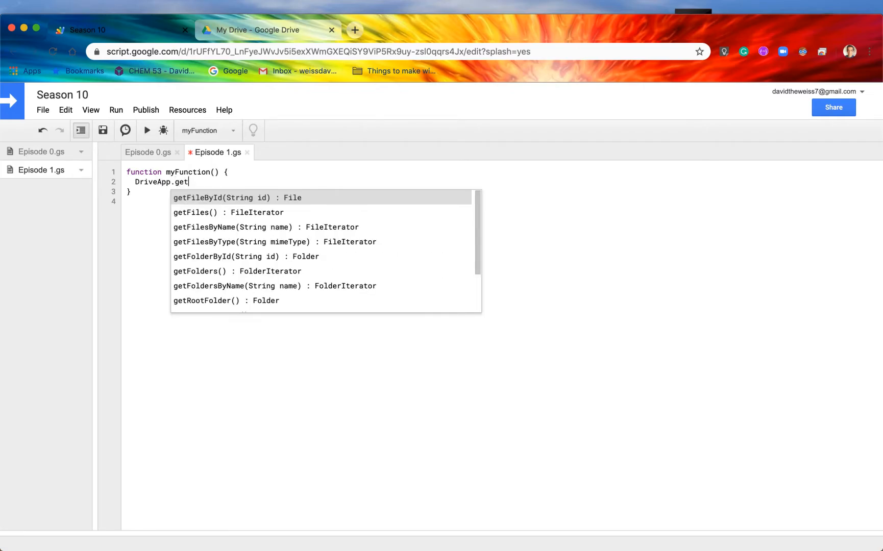
{"action": "type", "text": "Fo"}
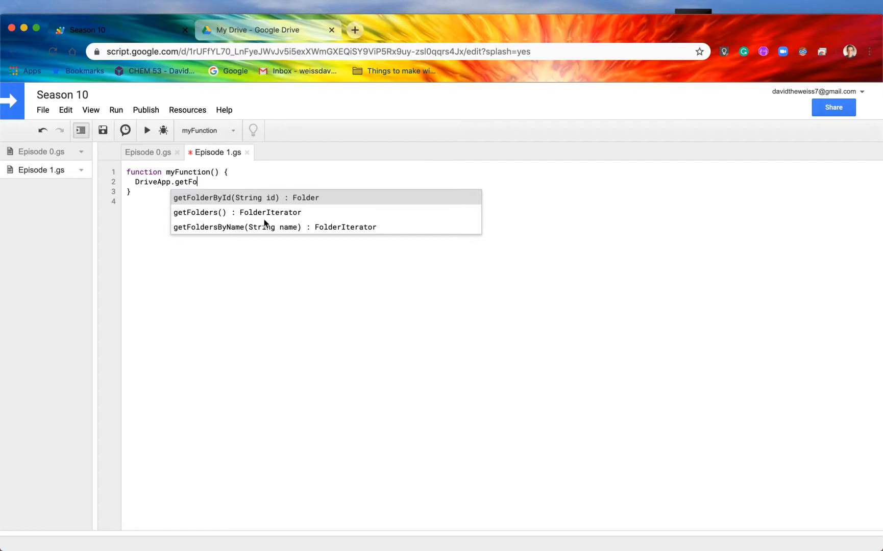
{"action": "mouse_move", "coordinate": [269, 216]}
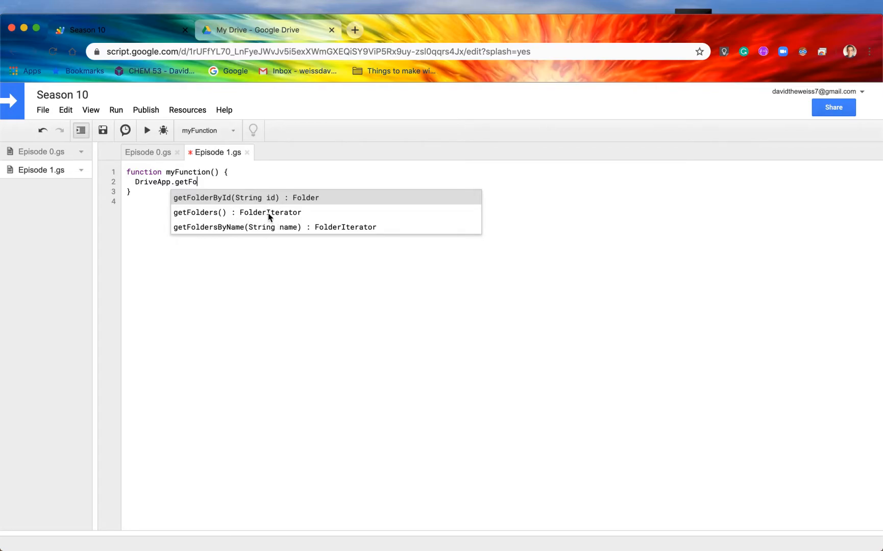
{"action": "mouse_move", "coordinate": [254, 220]}
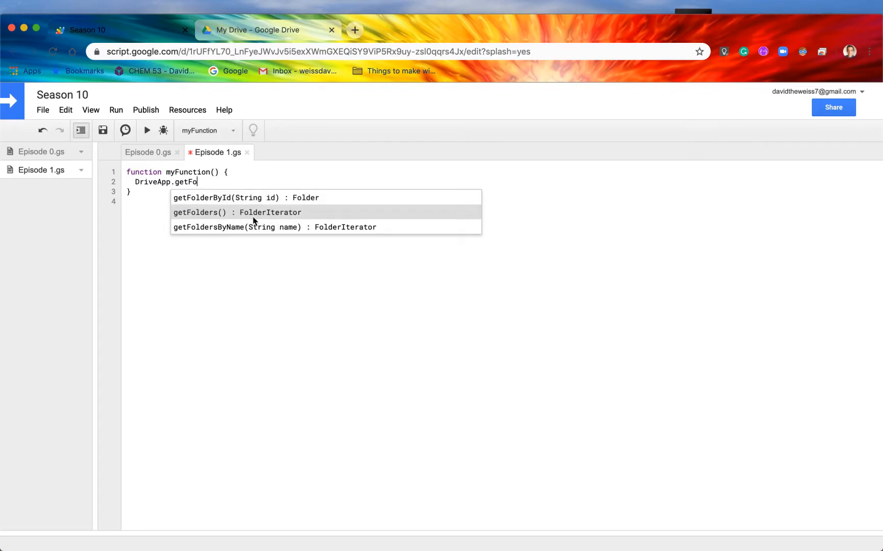
{"action": "mouse_move", "coordinate": [317, 217]}
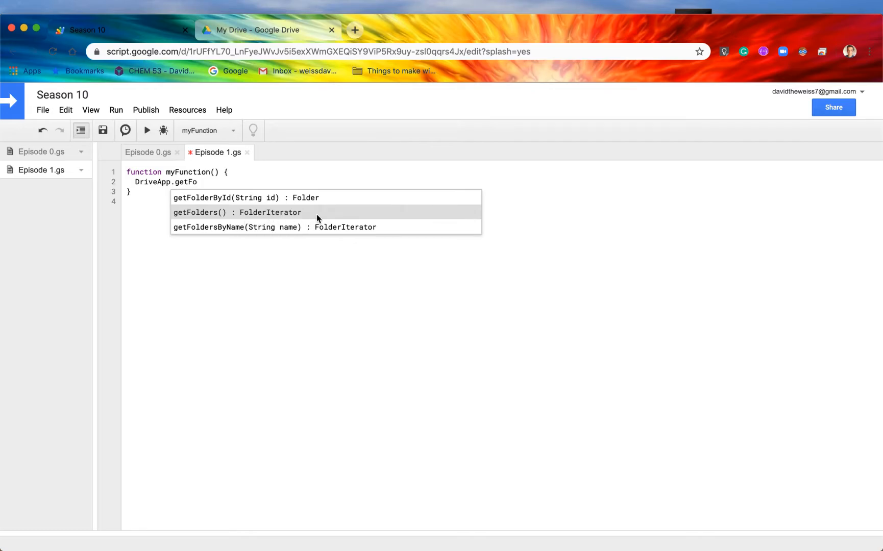
{"action": "mouse_move", "coordinate": [313, 222]}
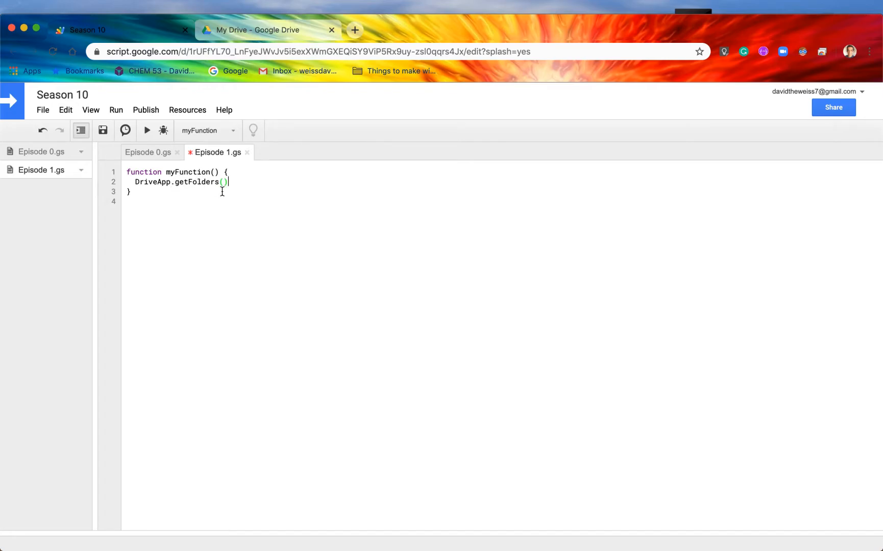
{"action": "type", "text": "[0]"}
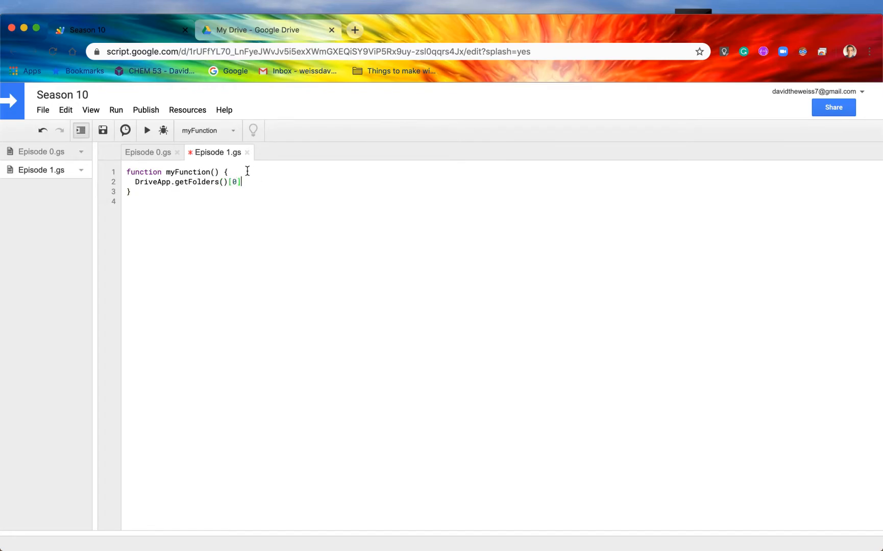
{"action": "type", "text": "3"}
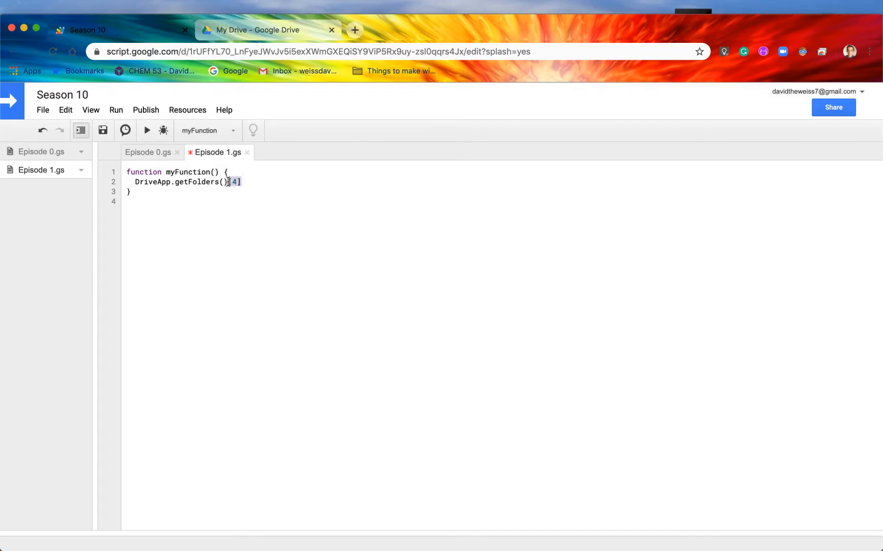
{"action": "type", "text": "."}
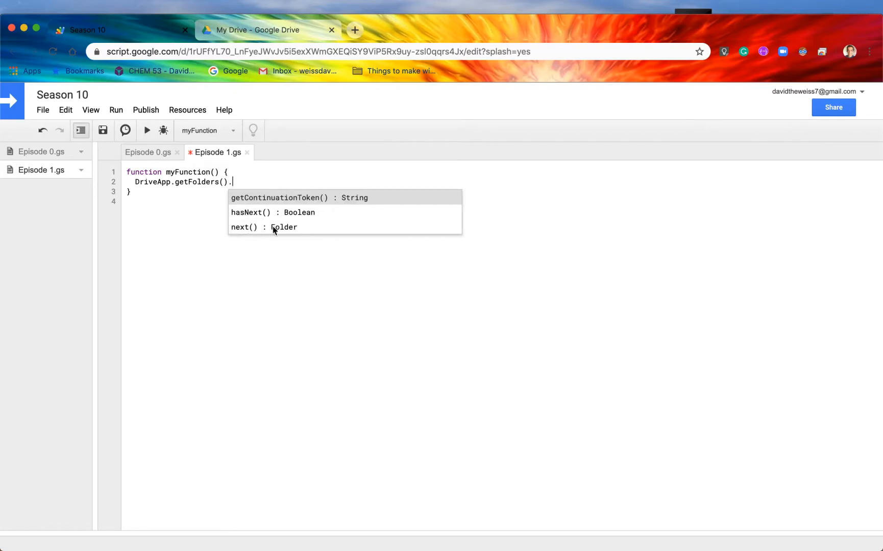
{"action": "mouse_move", "coordinate": [292, 232]}
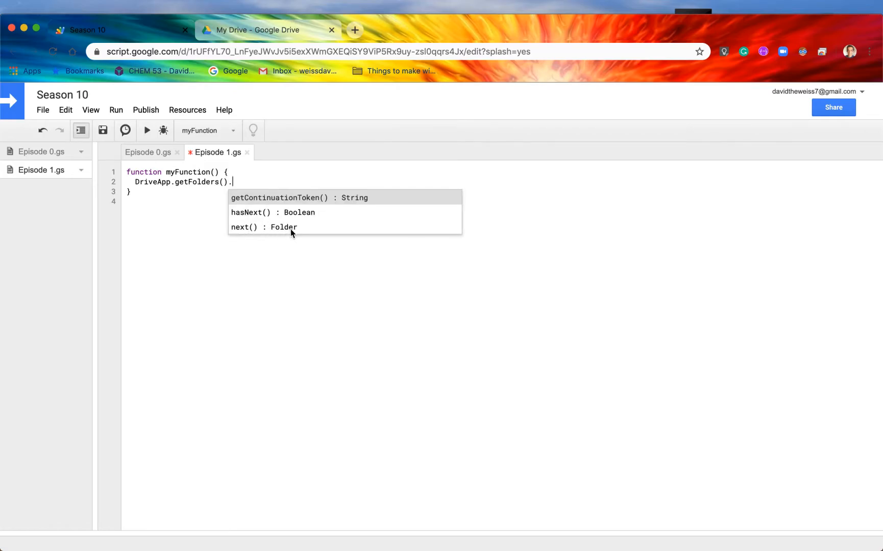
{"action": "mouse_move", "coordinate": [267, 232]}
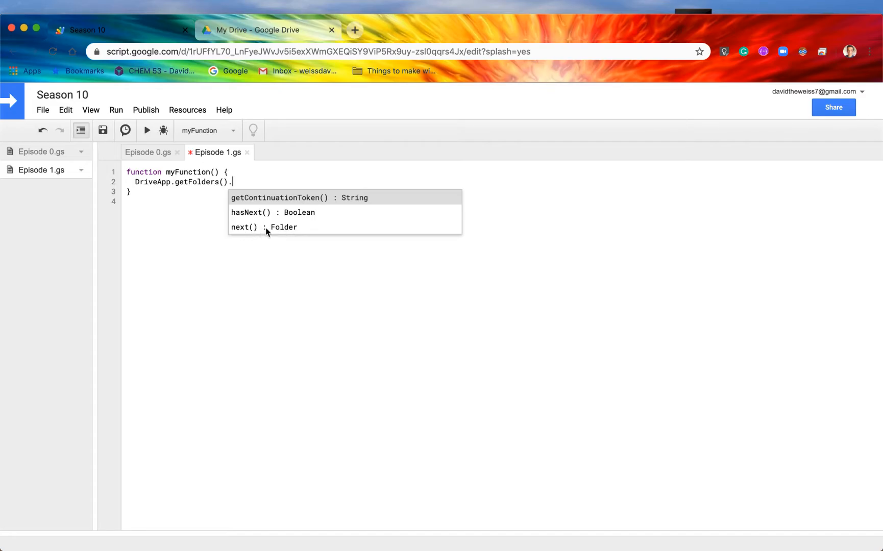
{"action": "mouse_move", "coordinate": [245, 234]}
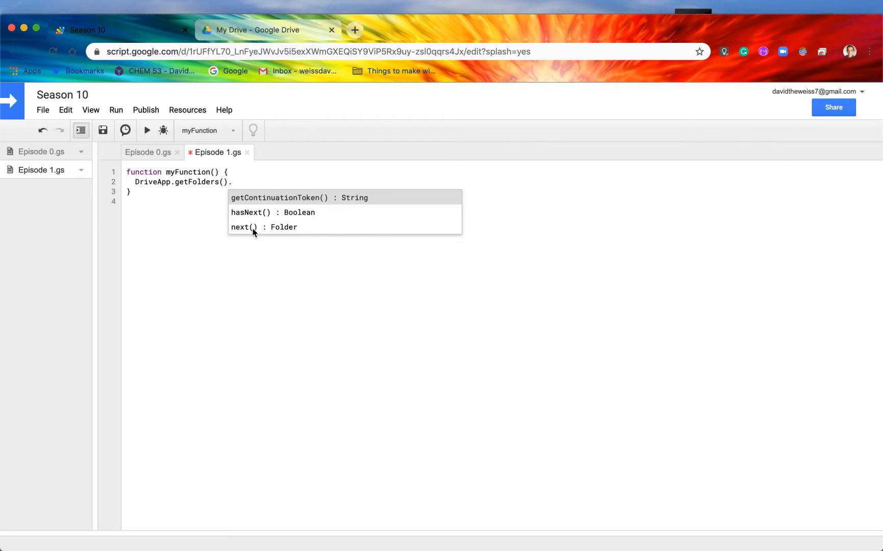
{"action": "mouse_move", "coordinate": [241, 231]}
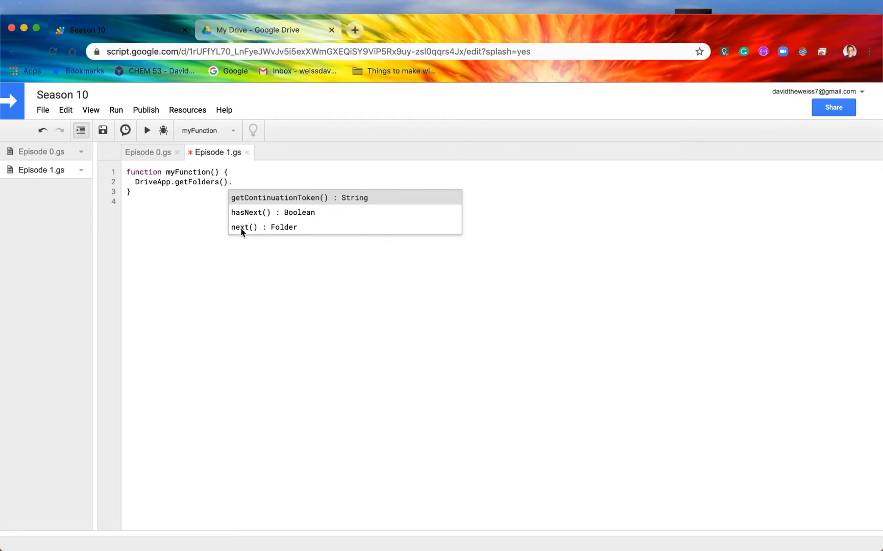
{"action": "mouse_move", "coordinate": [203, 183]}
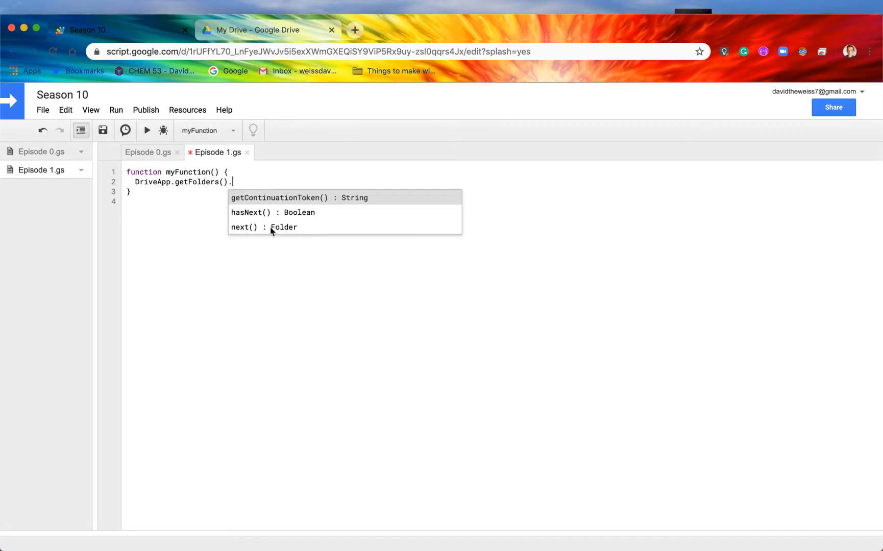
{"action": "mouse_move", "coordinate": [210, 186]}
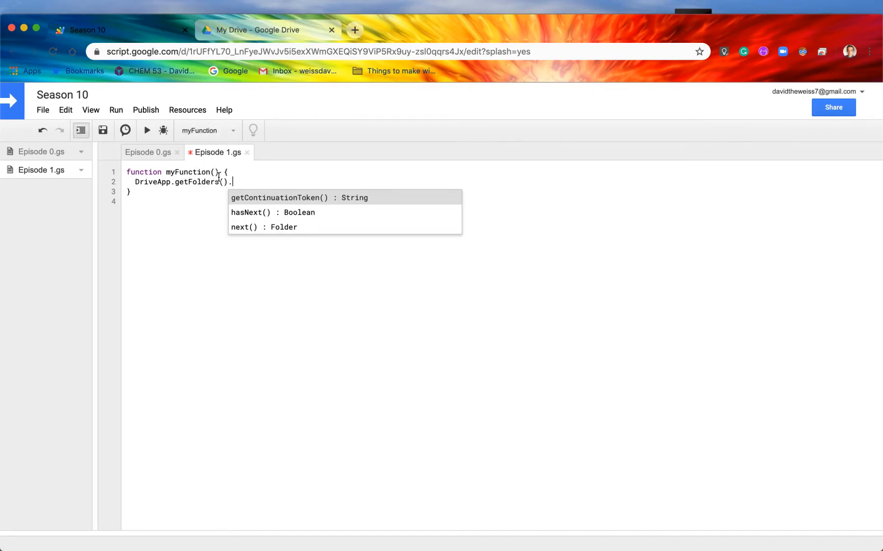
{"action": "mouse_move", "coordinate": [263, 226]}
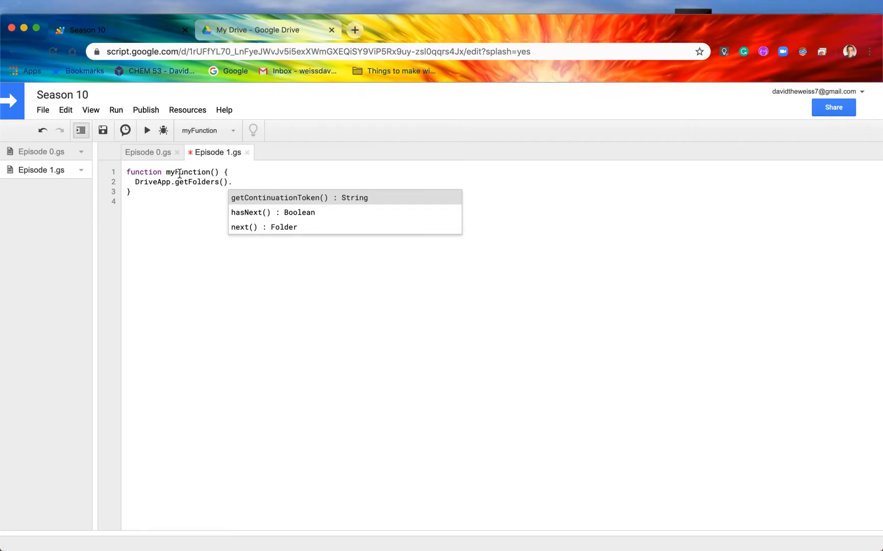
{"action": "mouse_move", "coordinate": [269, 230]}
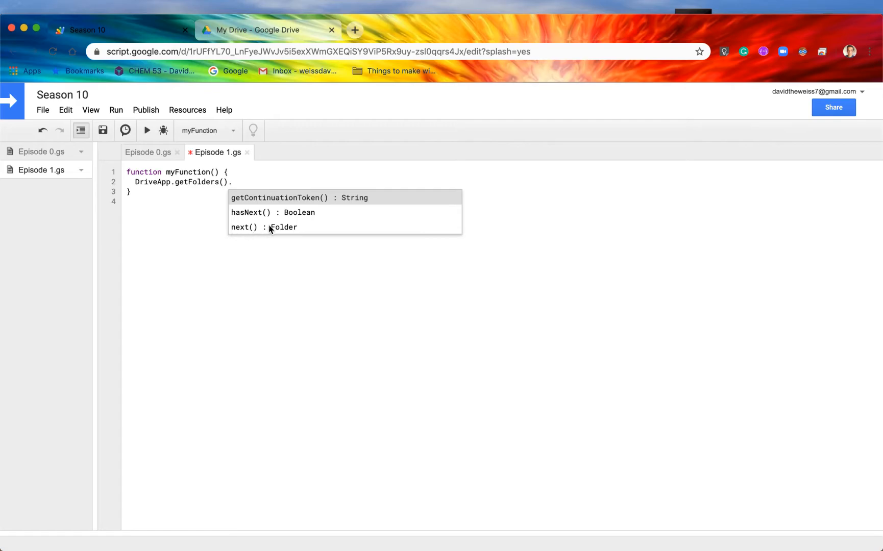
{"action": "left_click", "coordinate": [245, 227]}
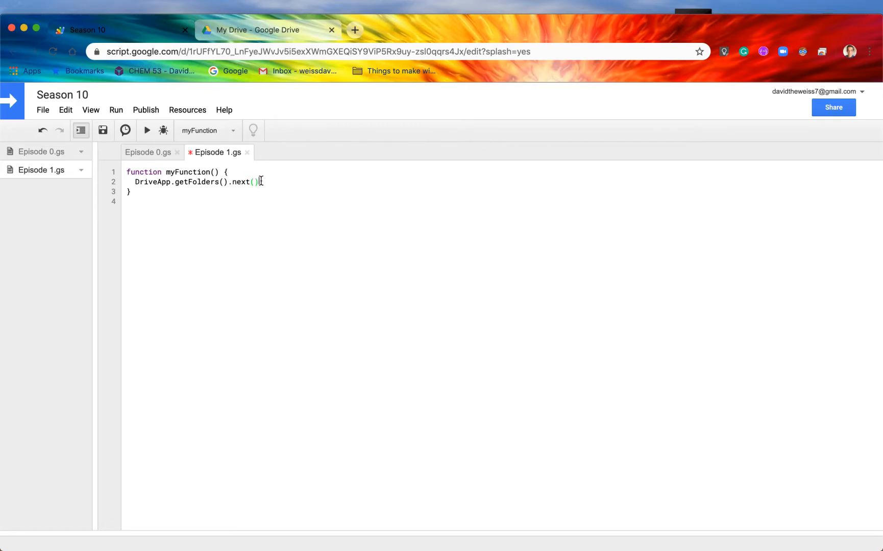
{"action": "type", "text": ".getName("}
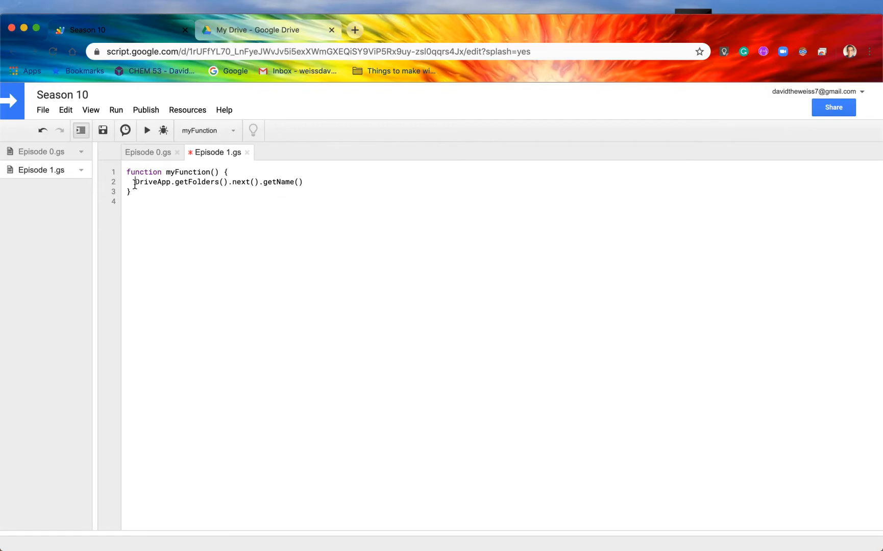
{"action": "type", "text": "Logger.log("}
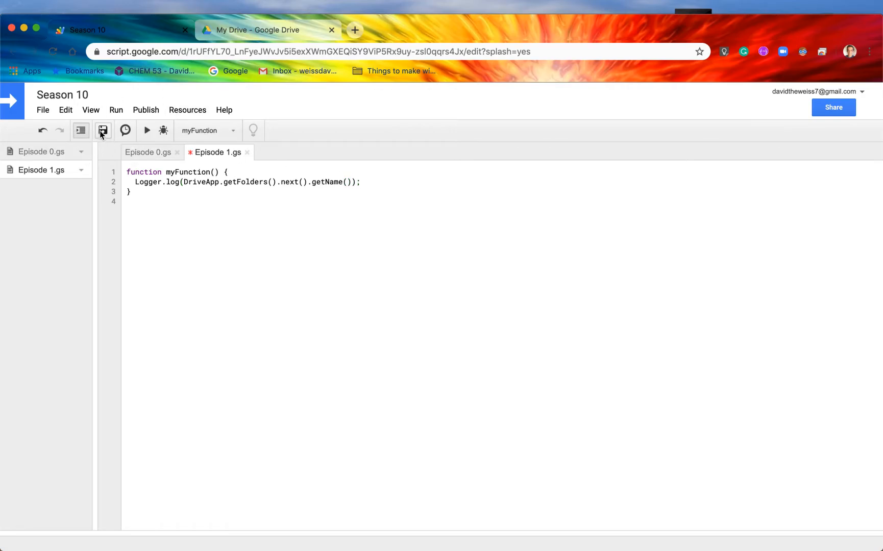
Save the script file
{"action": "left_click", "coordinate": [103, 130]}
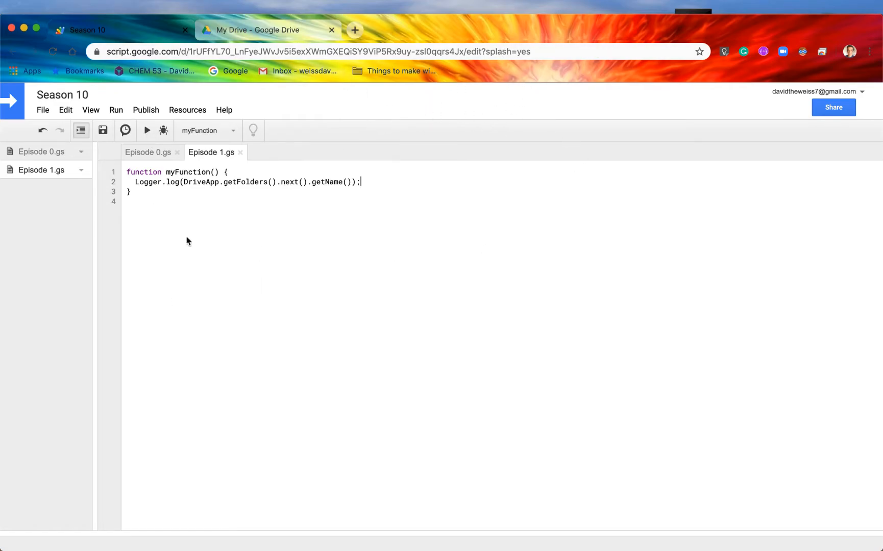
{"action": "left_click", "coordinate": [91, 109]}
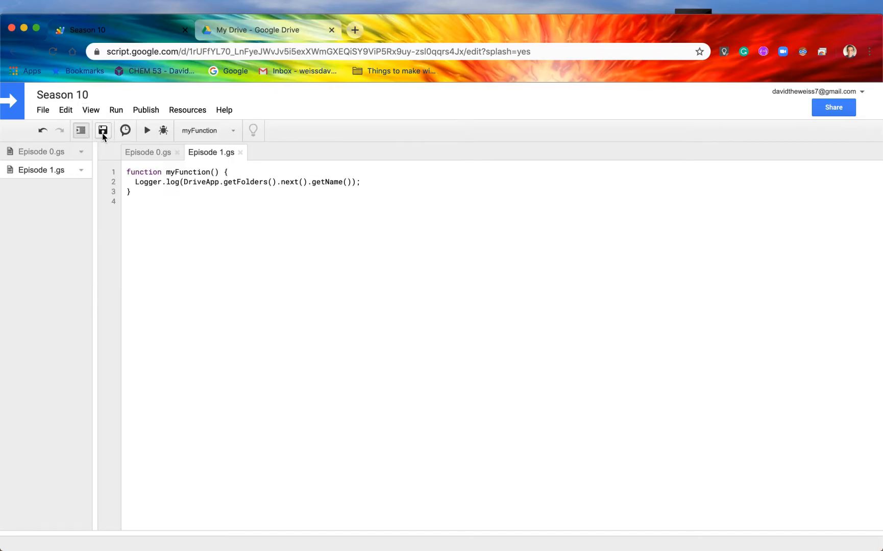
{"action": "left_click", "coordinate": [147, 130]}
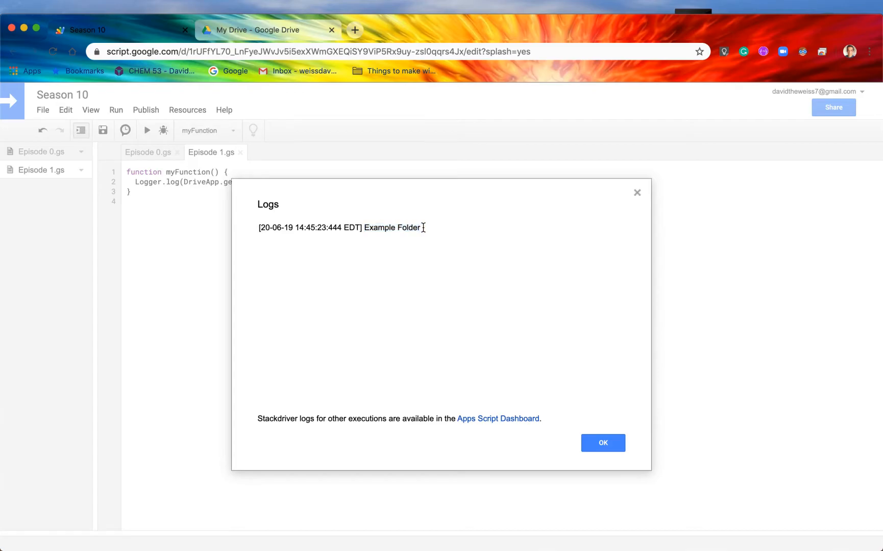
{"action": "double_click", "coordinate": [391, 228]}
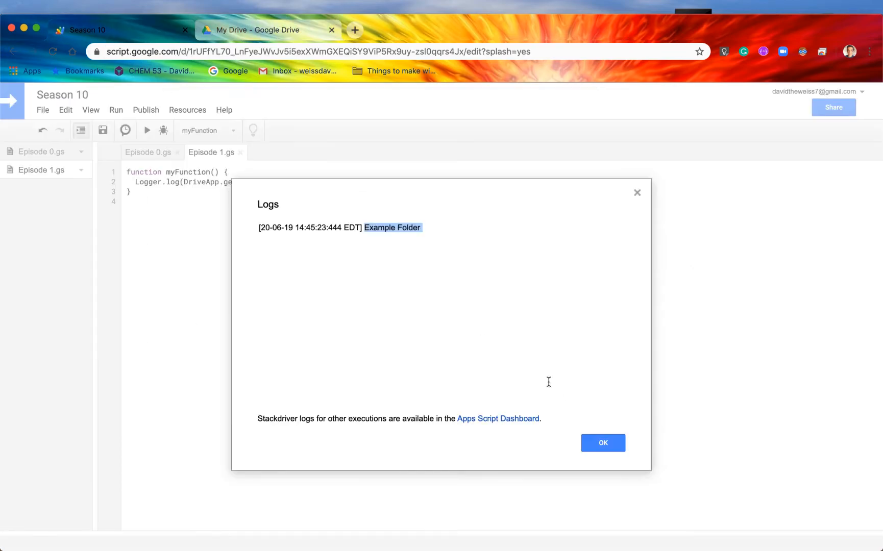
{"action": "left_click", "coordinate": [603, 443]}
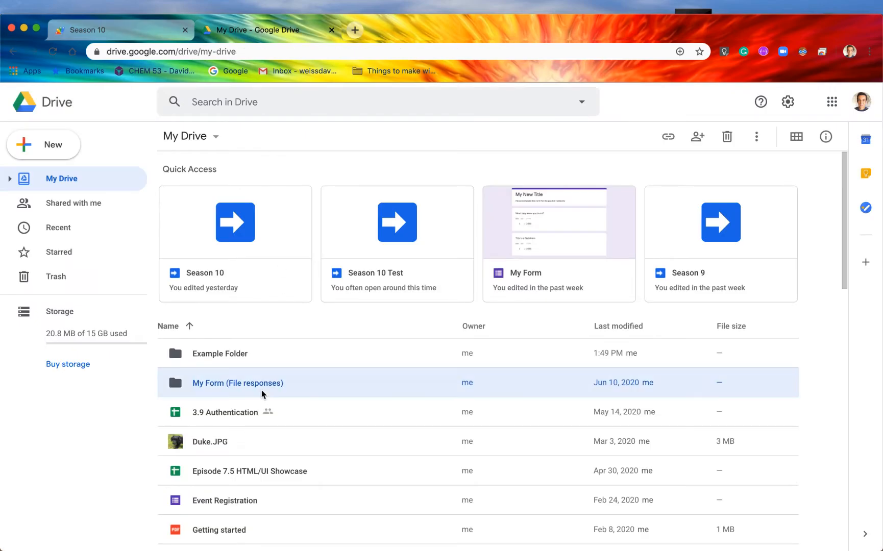
{"action": "double_click", "coordinate": [236, 383]}
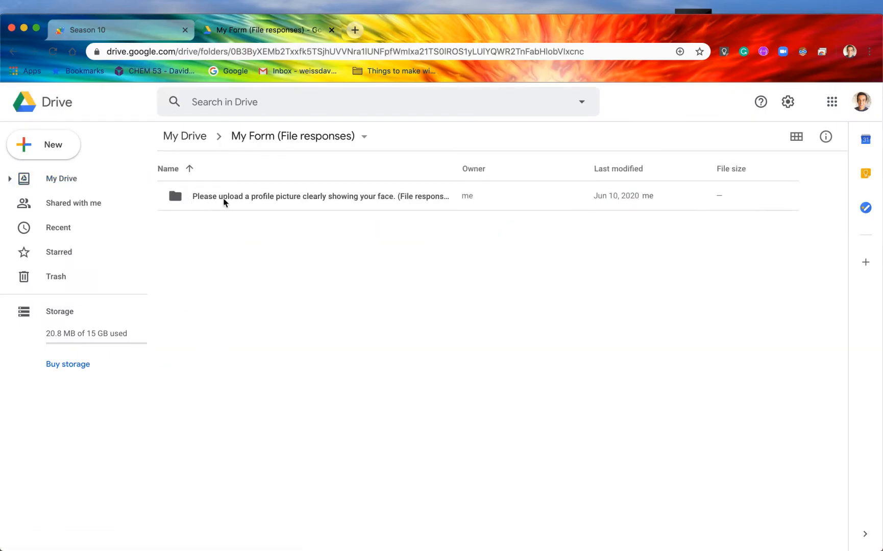
{"action": "mouse_move", "coordinate": [282, 194]}
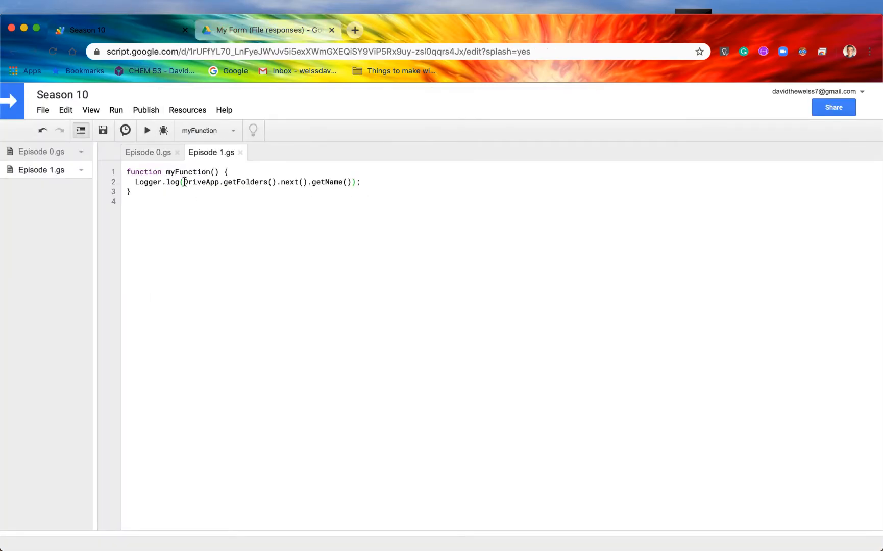
Store DriveApp.getFolders() in a const folderIterator and log folderIterator.next().getName()
{"action": "type", "text": "c"}
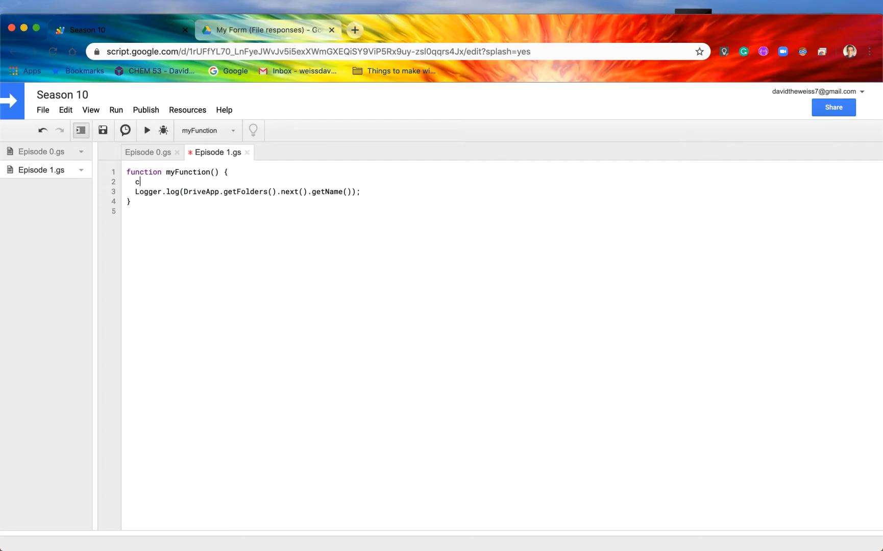
{"action": "type", "text": "onst"}
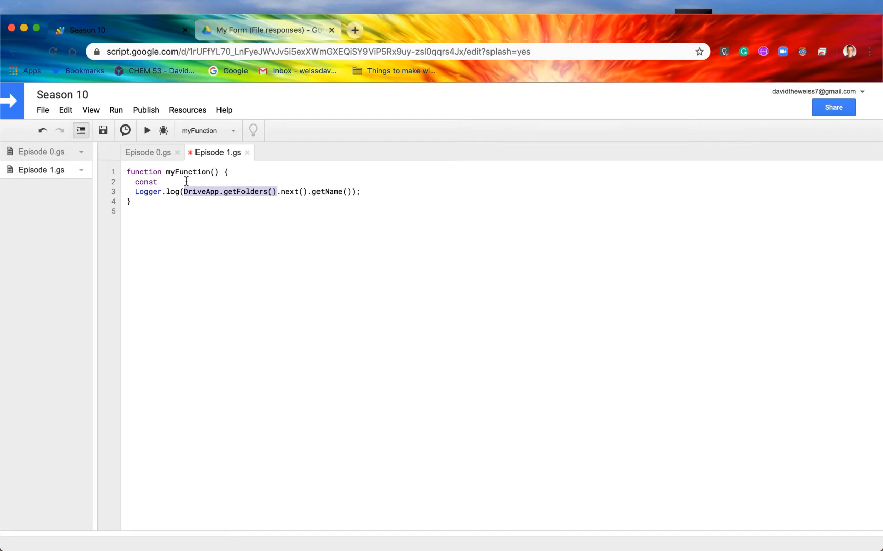
{"action": "type", "text": "DriveApp.getFolders()"}
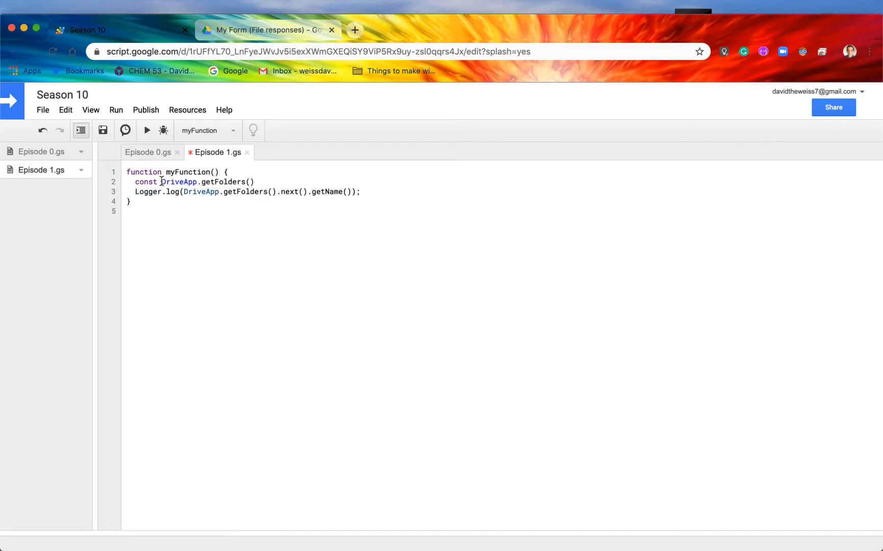
{"action": "type", "text": "folderIterator"}
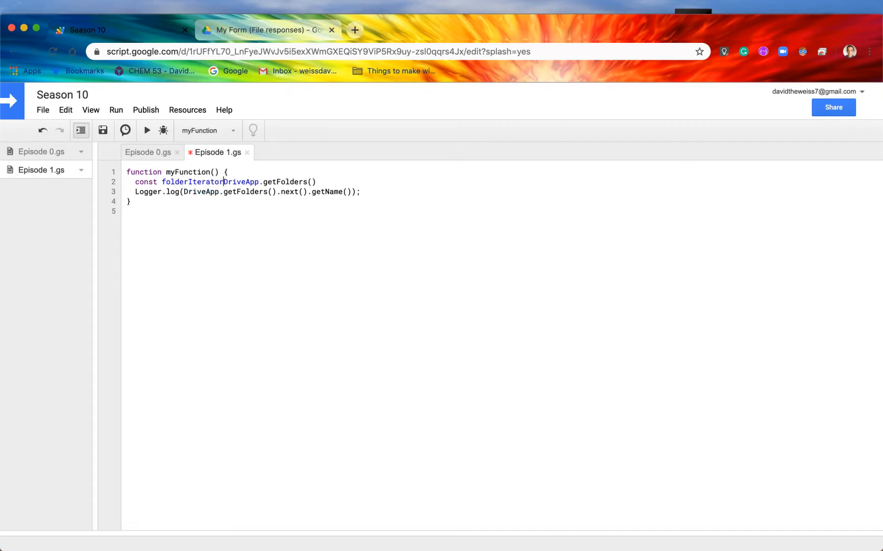
{"action": "type", "text": "="}
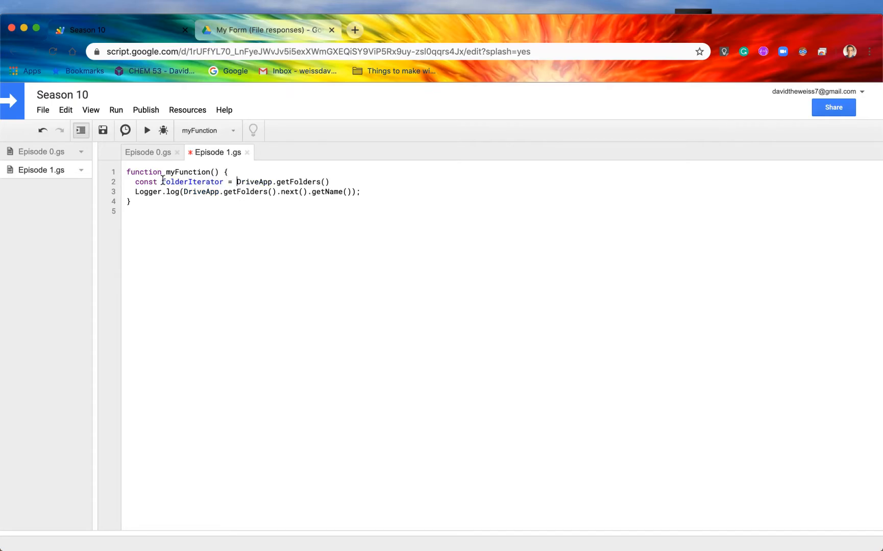
{"action": "double_click", "coordinate": [192, 182]}
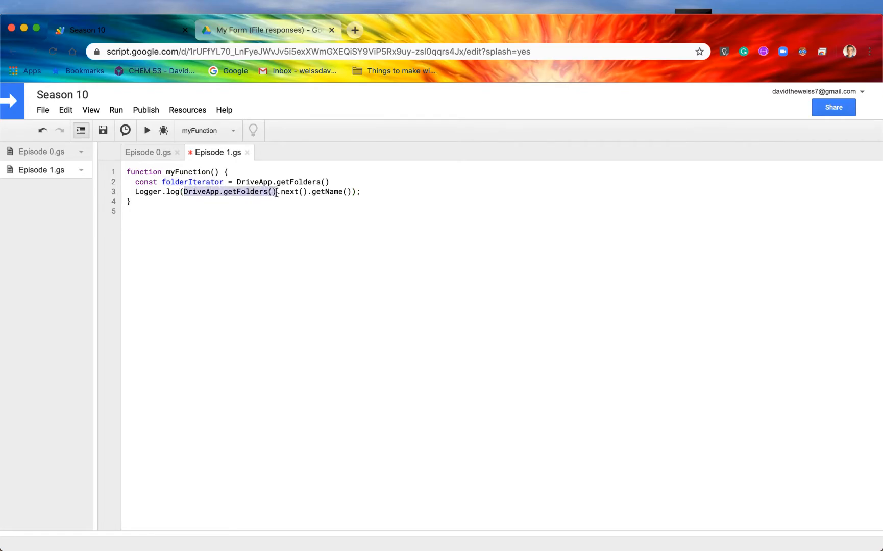
{"action": "type", "text": "folderIterator"}
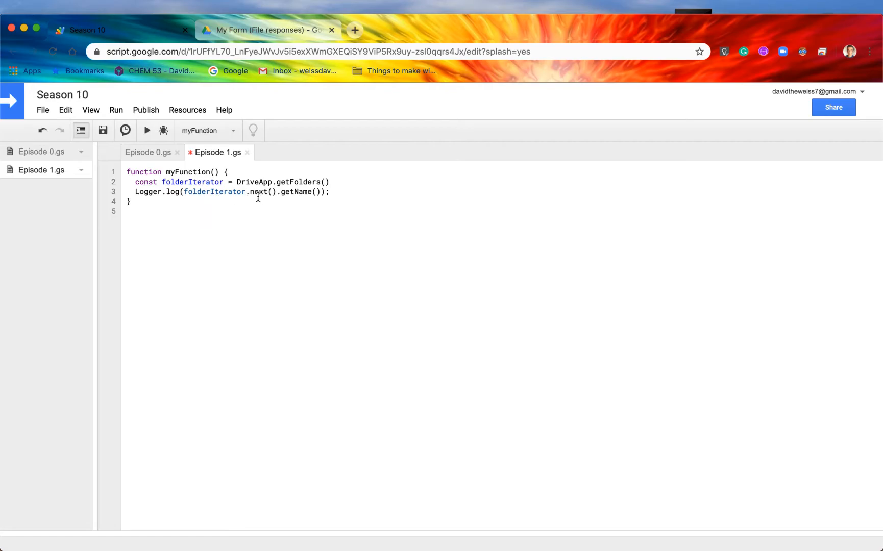
{"action": "left_click", "coordinate": [162, 182]}
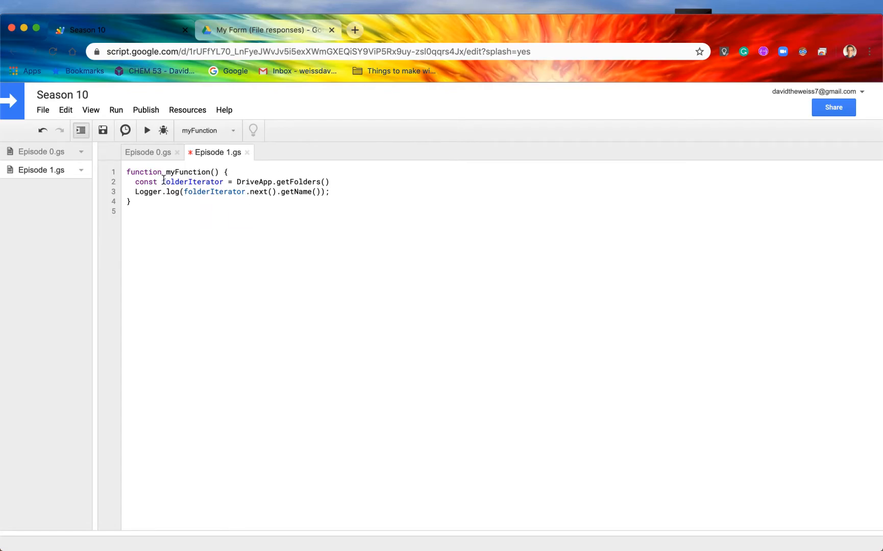
{"action": "double_click", "coordinate": [192, 181]}
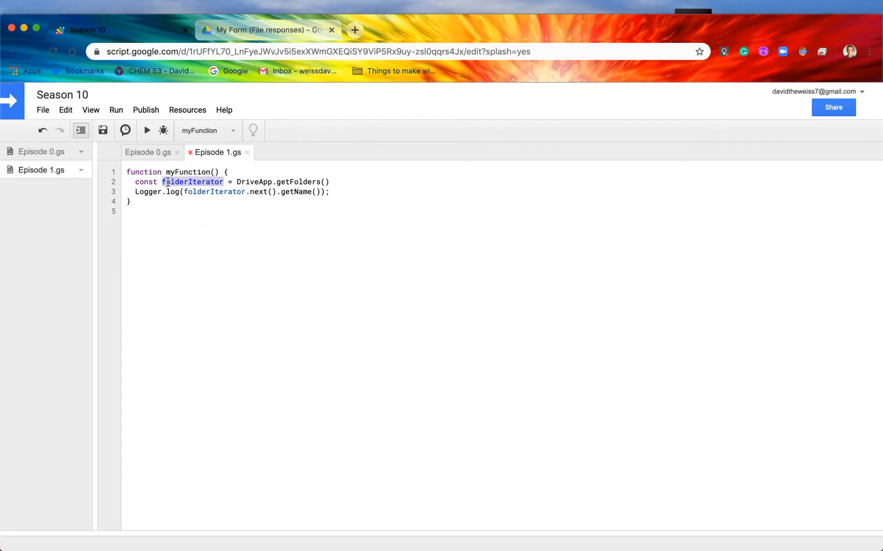
{"action": "left_click", "coordinate": [257, 192]}
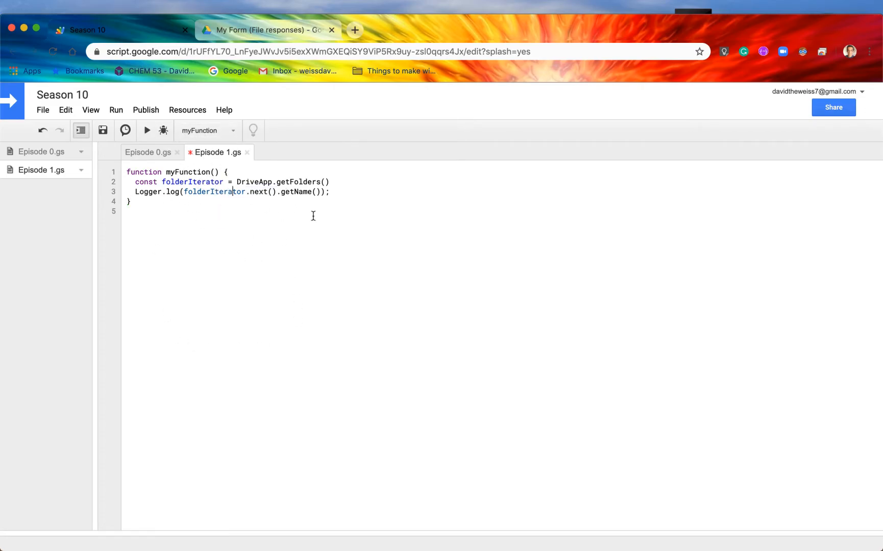
{"action": "mouse_move", "coordinate": [330, 192]}
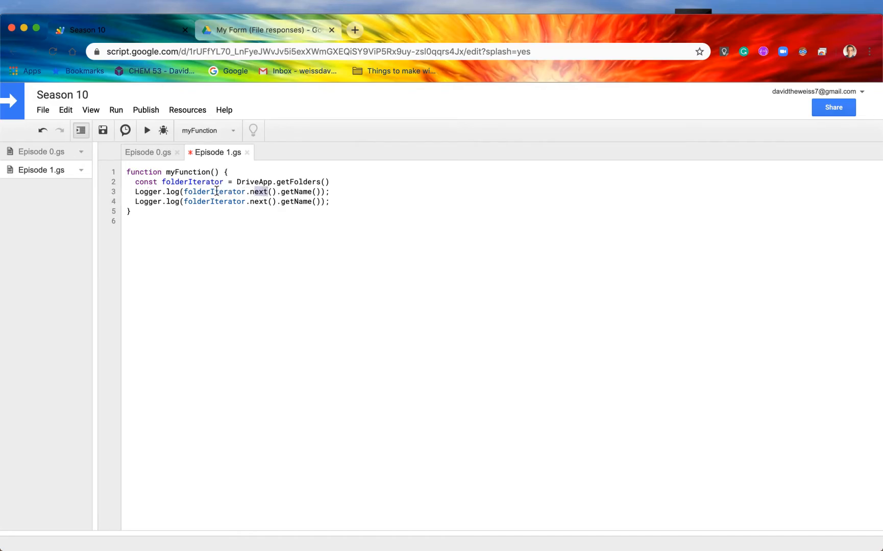
Add more Logger.log(folderIterator.next().getName()); lines to log three folders, then save
{"action": "double_click", "coordinate": [214, 191]}
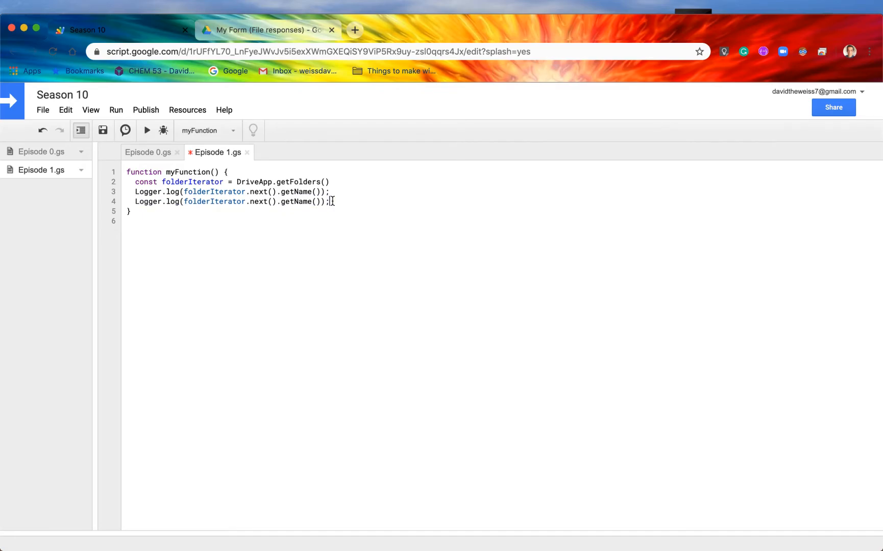
{"action": "type", "text": "Logger.log(folderIterator.next().getName());"}
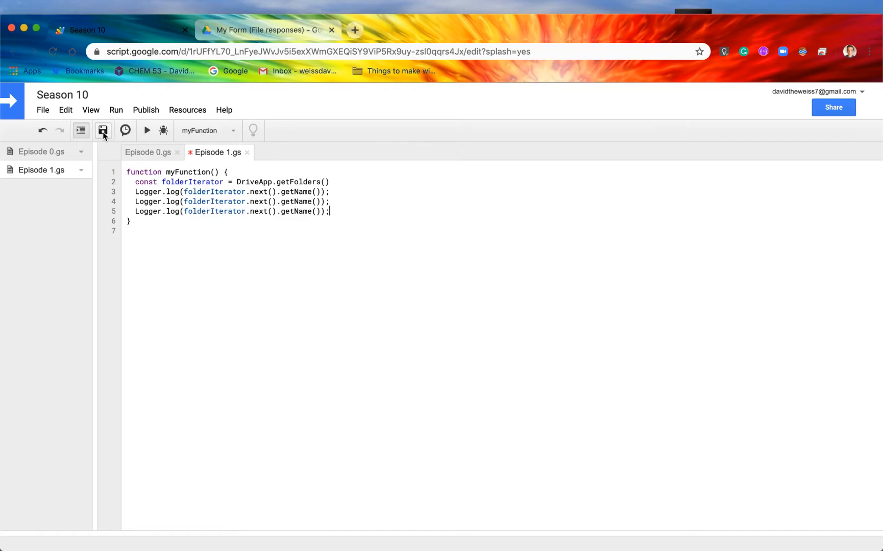
{"action": "left_click", "coordinate": [147, 130]}
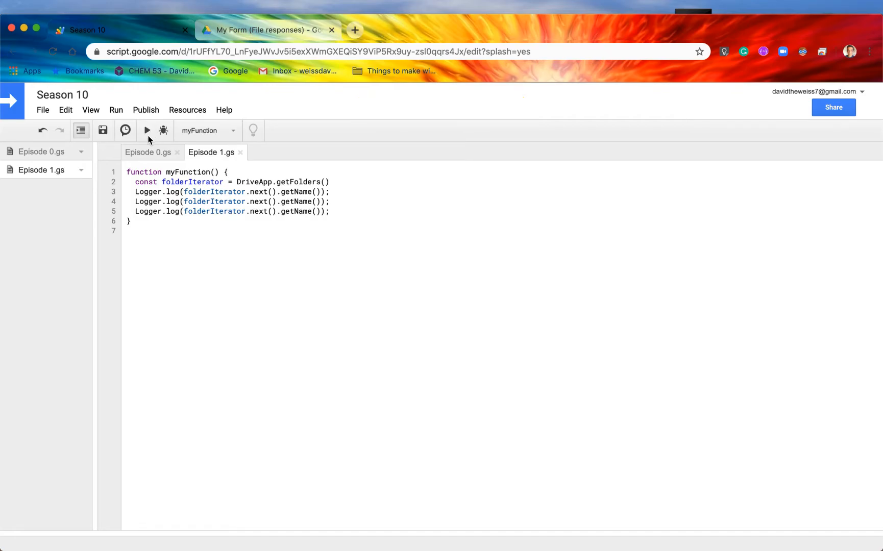
{"action": "mouse_move", "coordinate": [116, 135]}
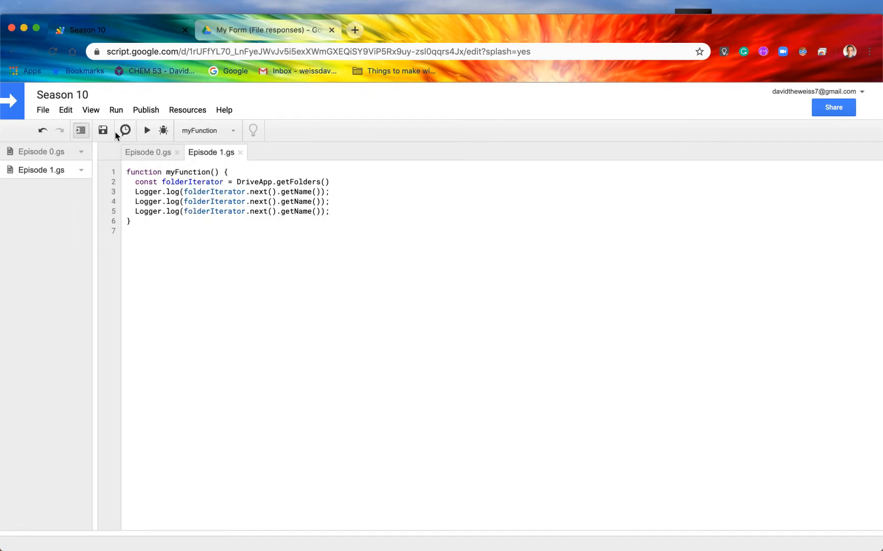
Run the function and read the log listing Example Folder and the form-response folders
{"action": "left_click", "coordinate": [147, 129]}
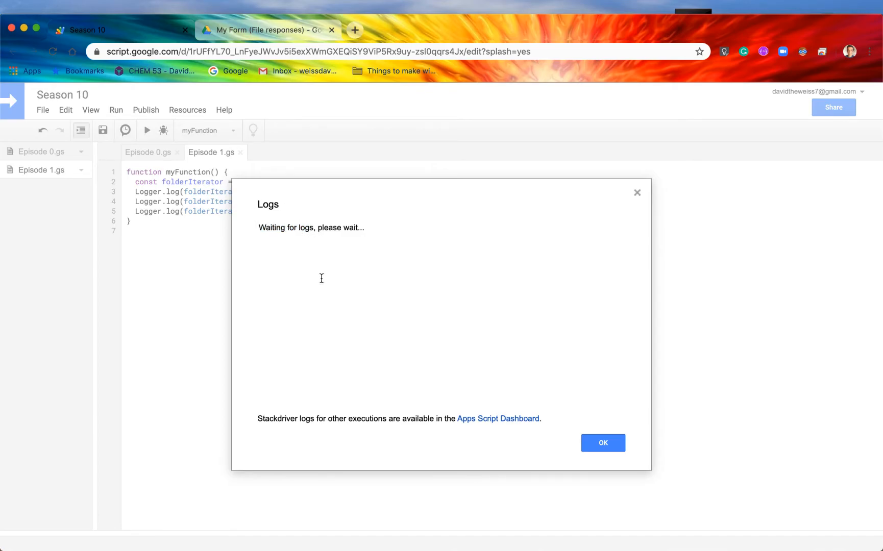
{"action": "mouse_move", "coordinate": [379, 299]}
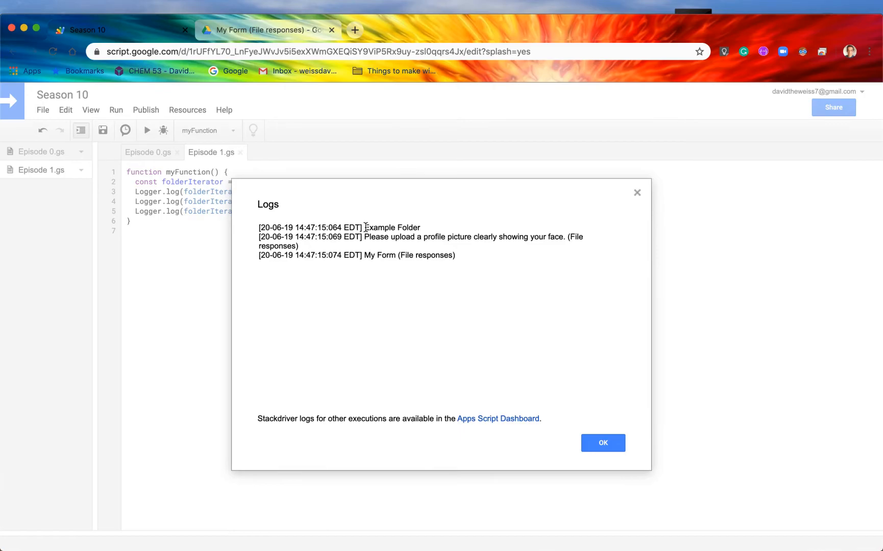
{"action": "double_click", "coordinate": [386, 228]}
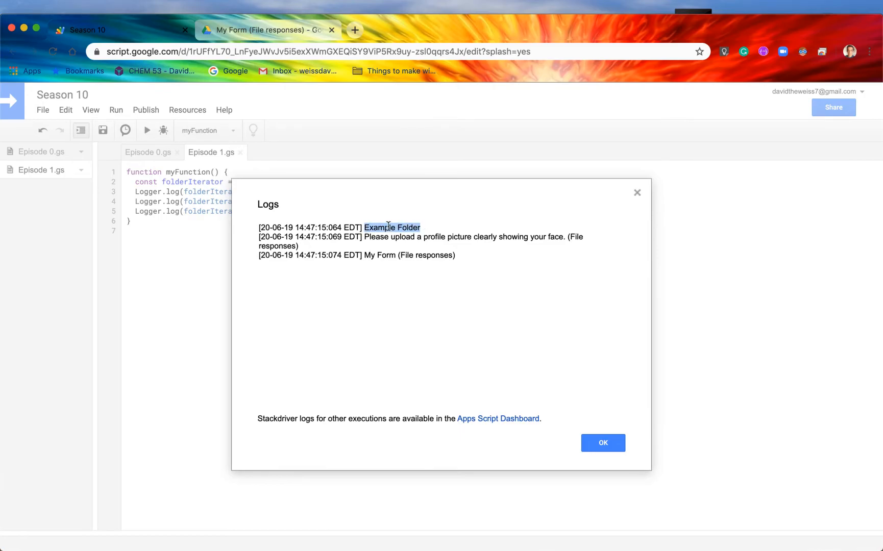
{"action": "left_click", "coordinate": [386, 226]}
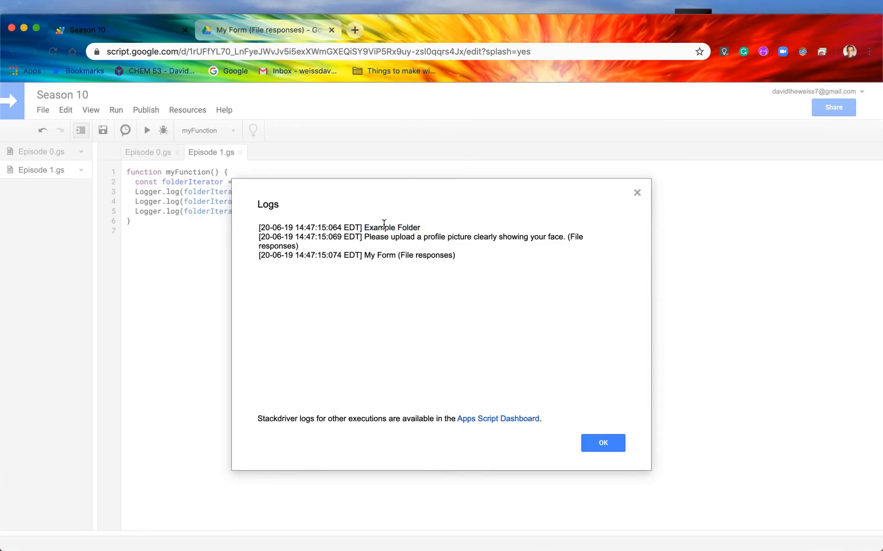
{"action": "double_click", "coordinate": [373, 237]}
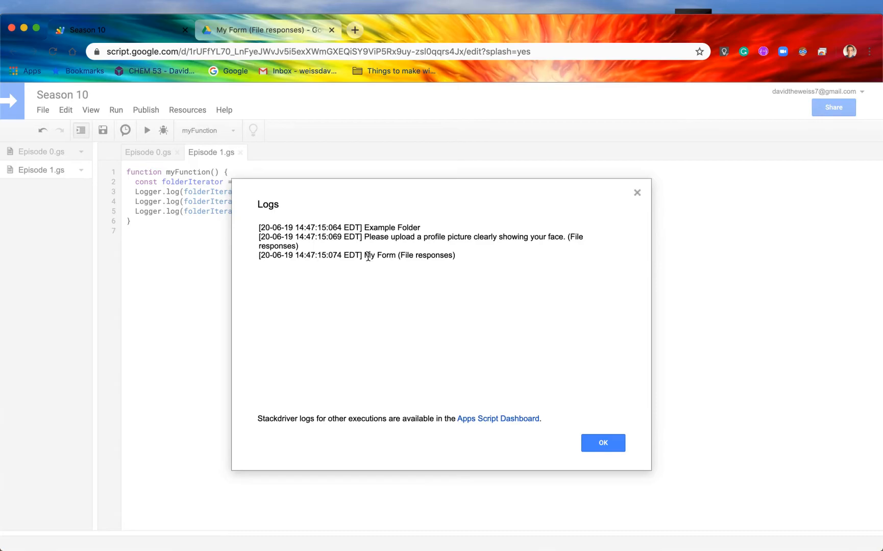
{"action": "left_click", "coordinate": [603, 443]}
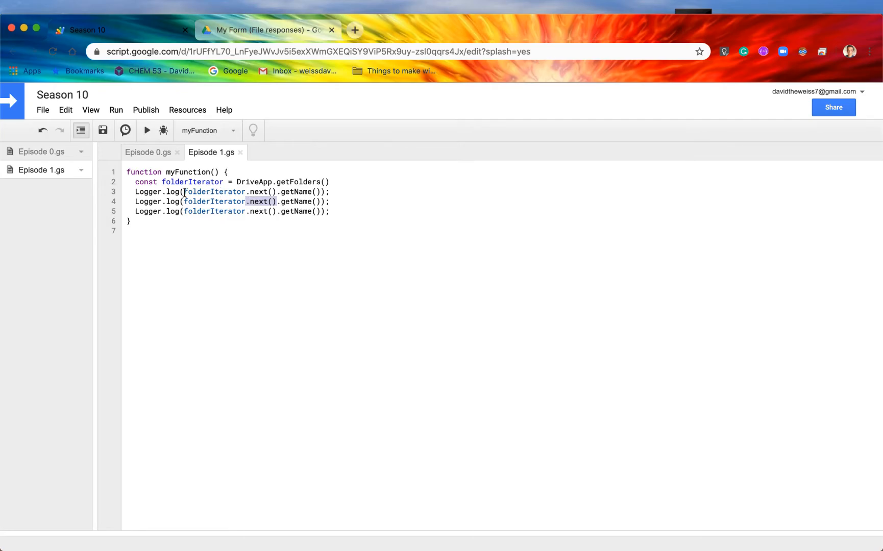
Glance at the Drive file list to compare, then return to the editor
{"action": "left_click", "coordinate": [262, 30]}
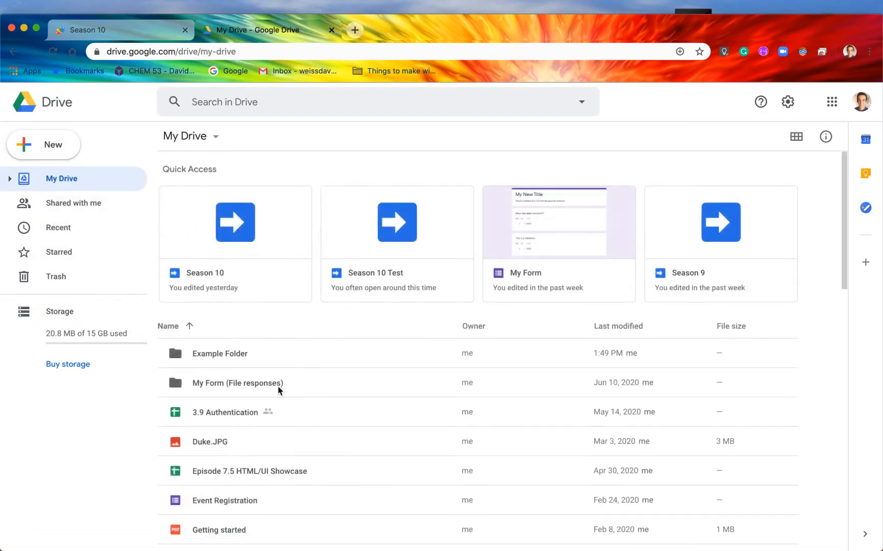
{"action": "left_click", "coordinate": [102, 30]}
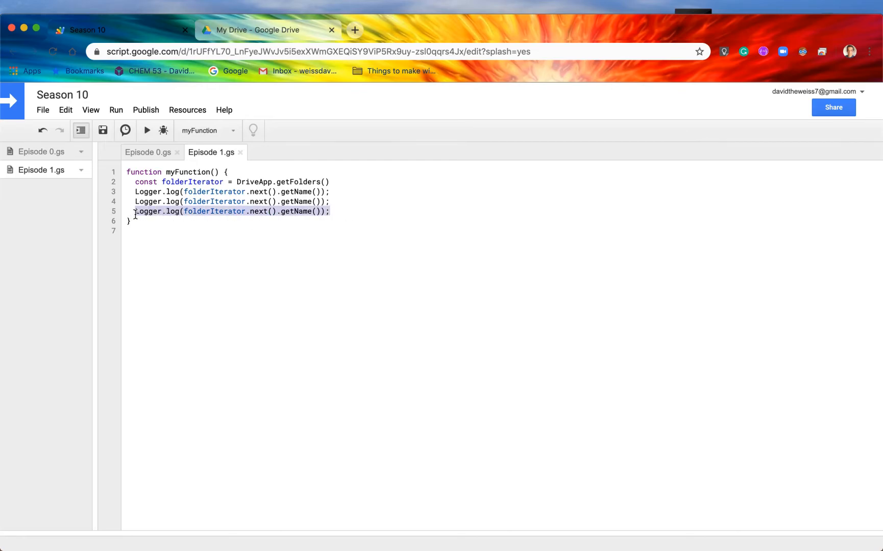
Add a fourth next() log line and run it to trigger the iterator-reached-end exception
{"action": "key", "text": "Enter"}
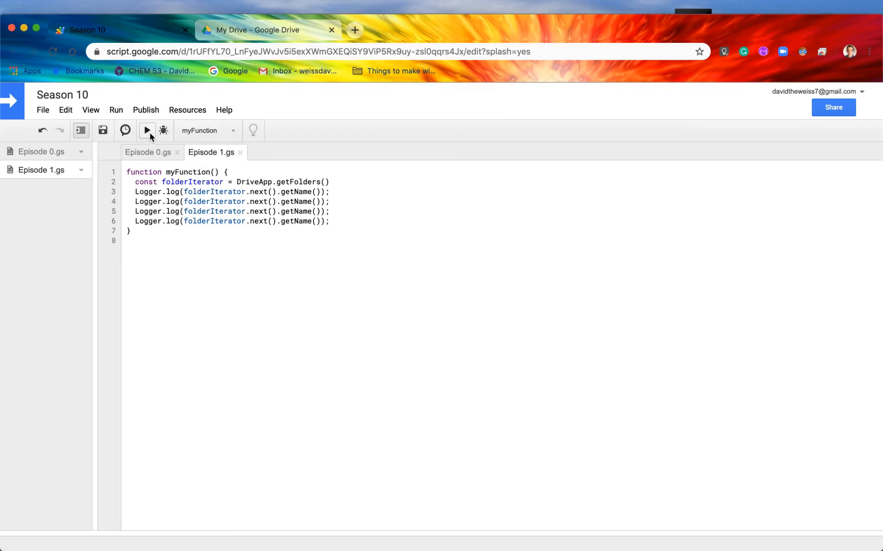
{"action": "left_click", "coordinate": [147, 130]}
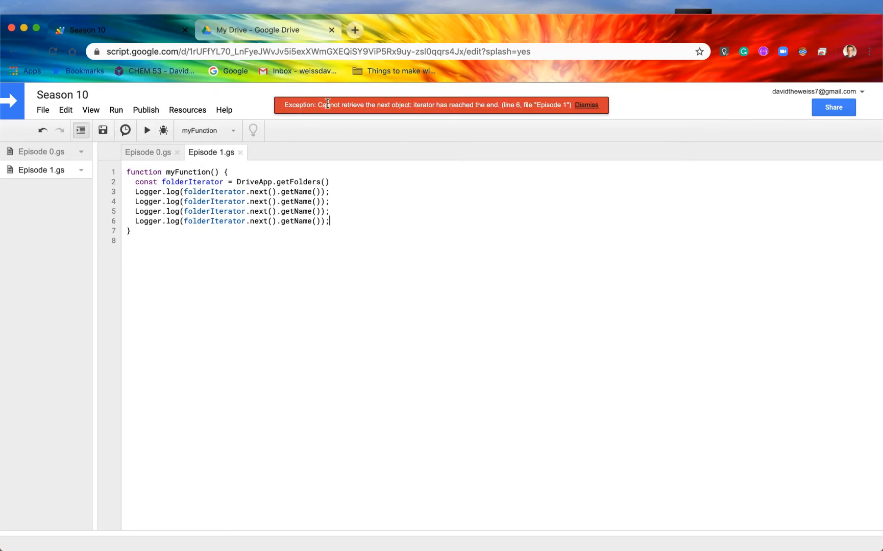
{"action": "mouse_move", "coordinate": [402, 104]}
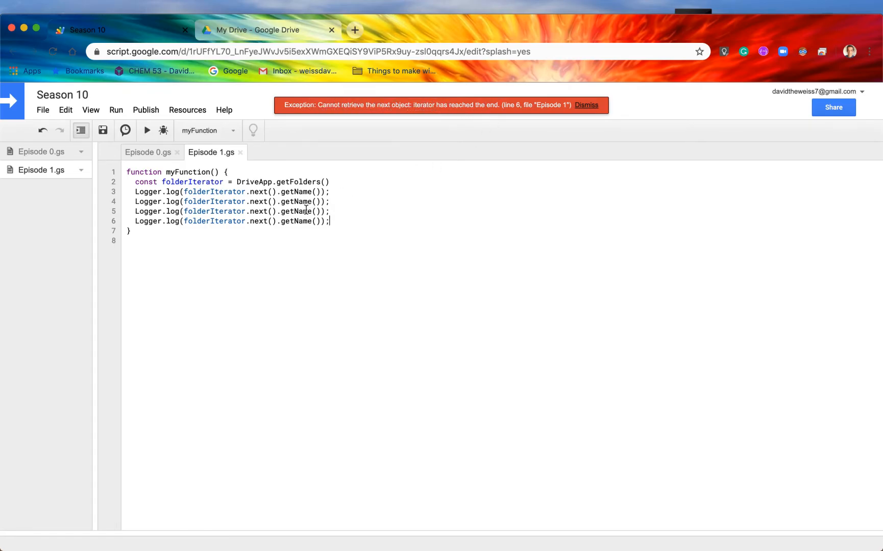
{"action": "double_click", "coordinate": [214, 212]}
{"action": "type", "text": ";"}
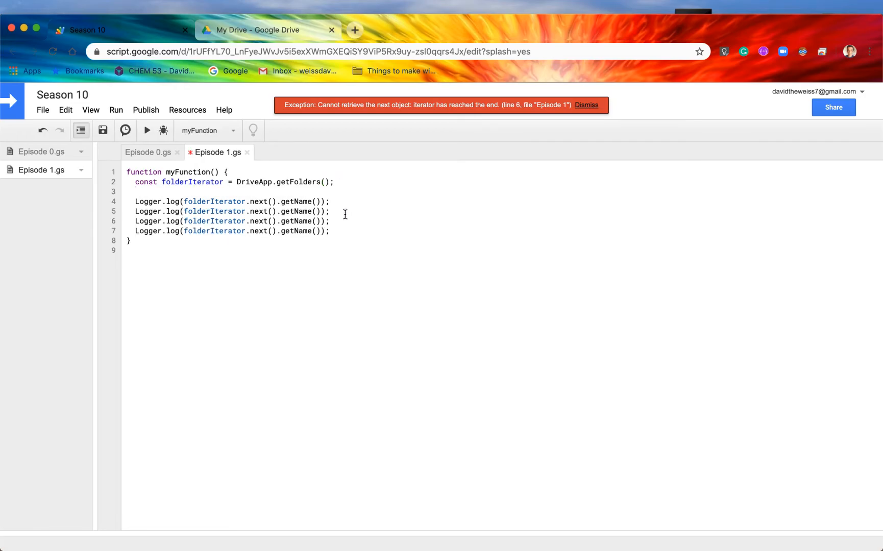
{"action": "mouse_move", "coordinate": [498, 210]}
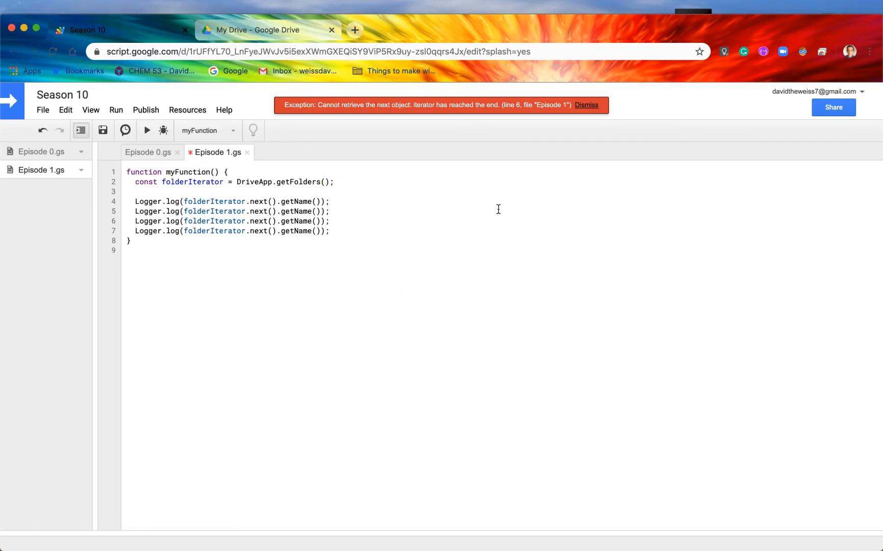
Wrap one Logger.log line in while (folderIterator.hasNext()) { } and delete the extra log lines
{"action": "type", "text": "while ()"}
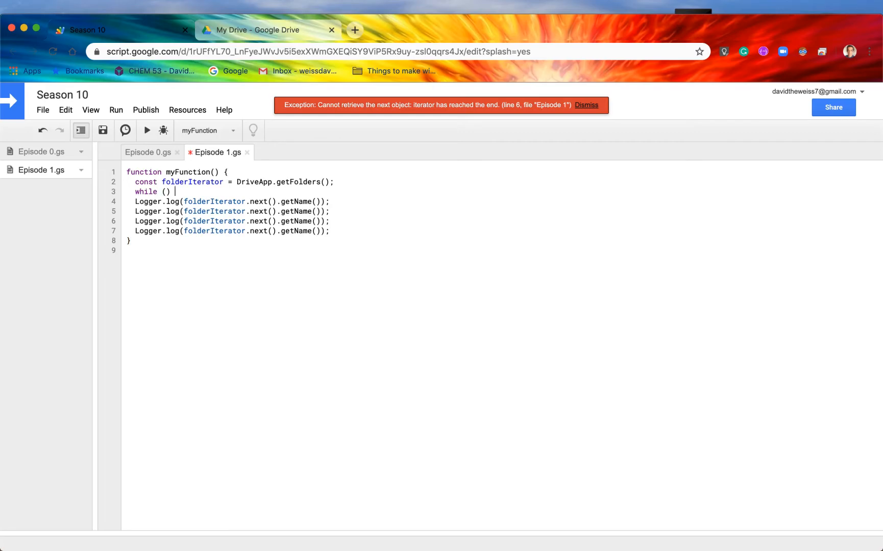
{"action": "type", "text": "{"}
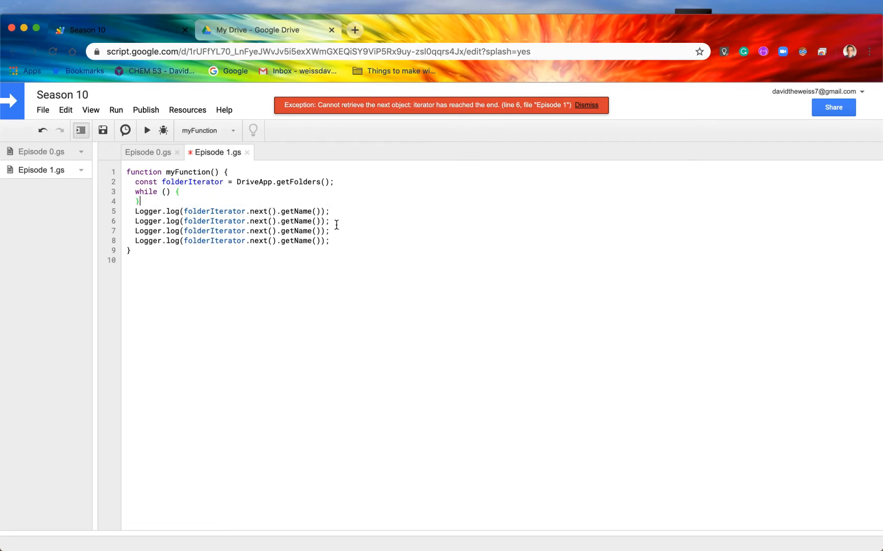
{"action": "left_click_drag", "start_coordinate": [217, 211], "coordinate": [330, 211]}
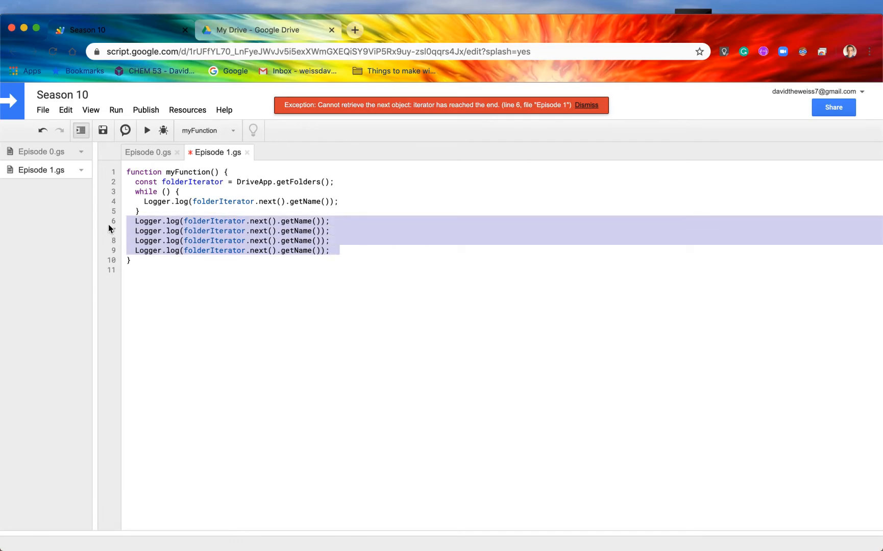
{"action": "key", "text": "Delete"}
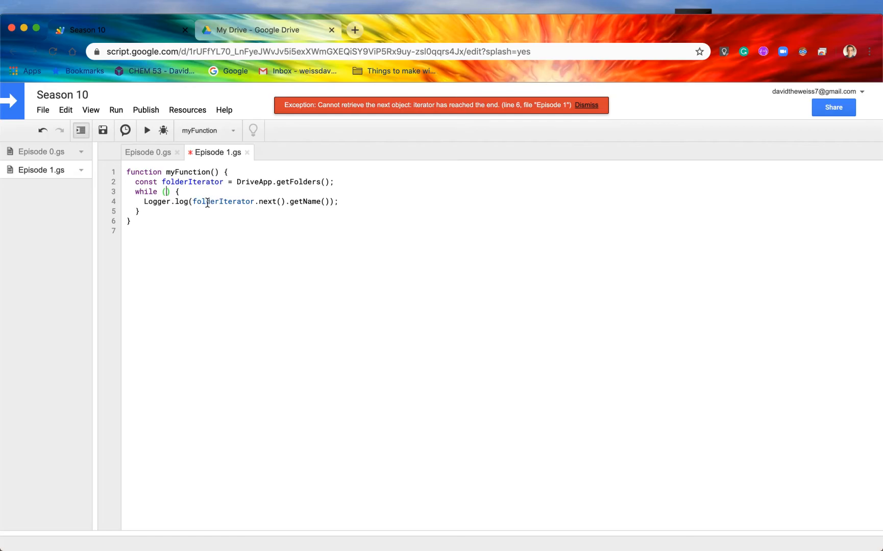
{"action": "mouse_move", "coordinate": [178, 280]}
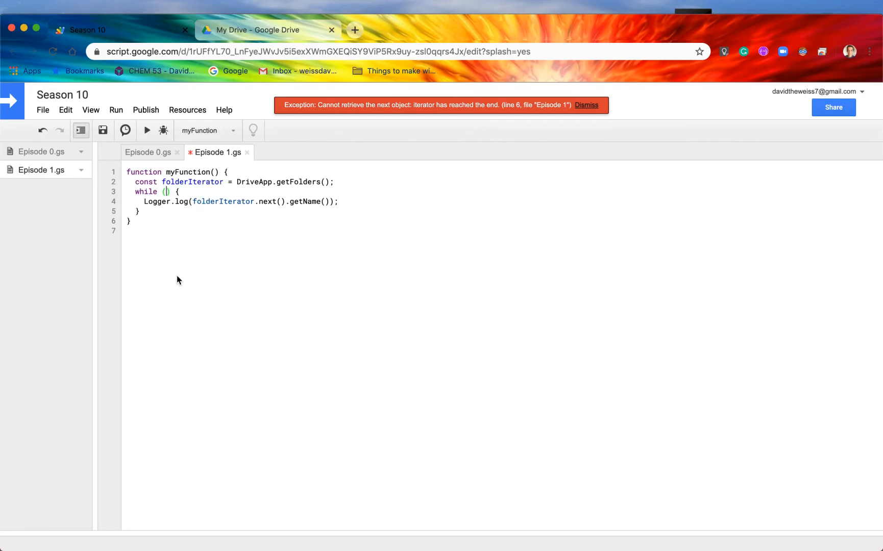
{"action": "type", "text": "folderIterator"}
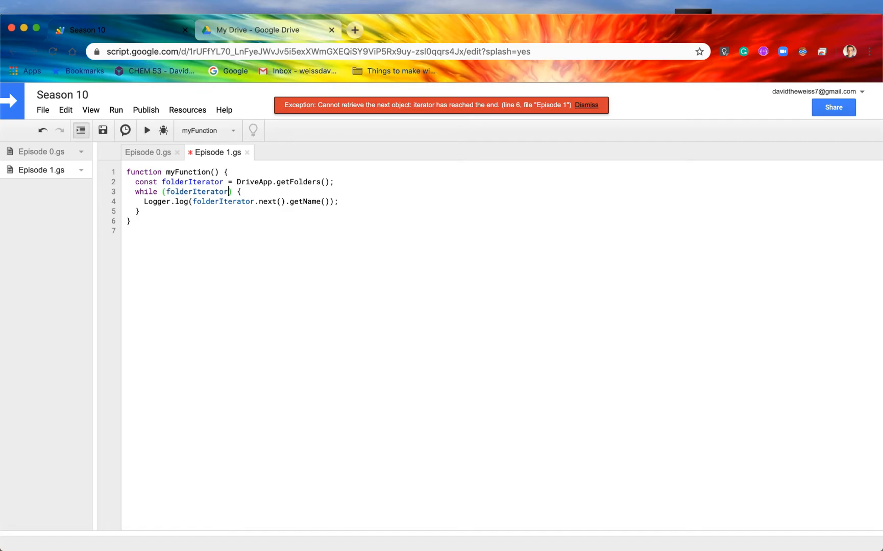
{"action": "type", "text": "."}
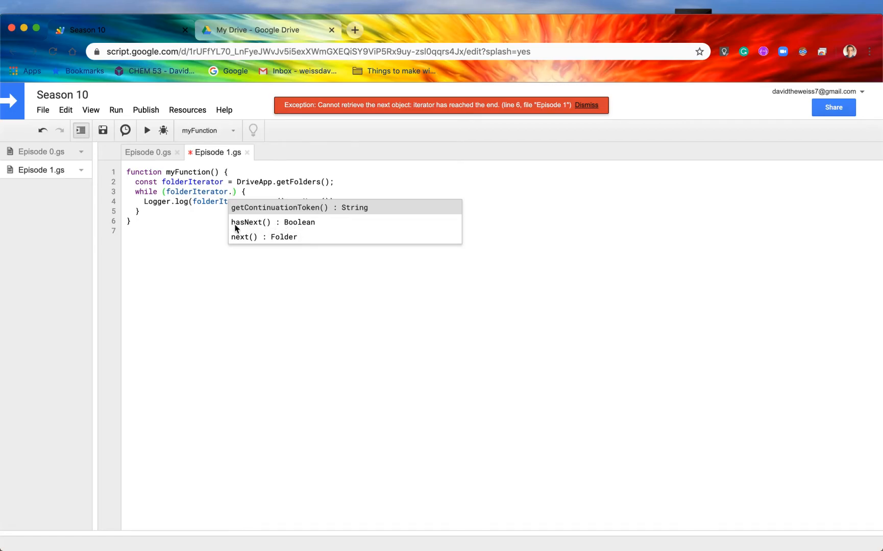
{"action": "mouse_move", "coordinate": [284, 220]}
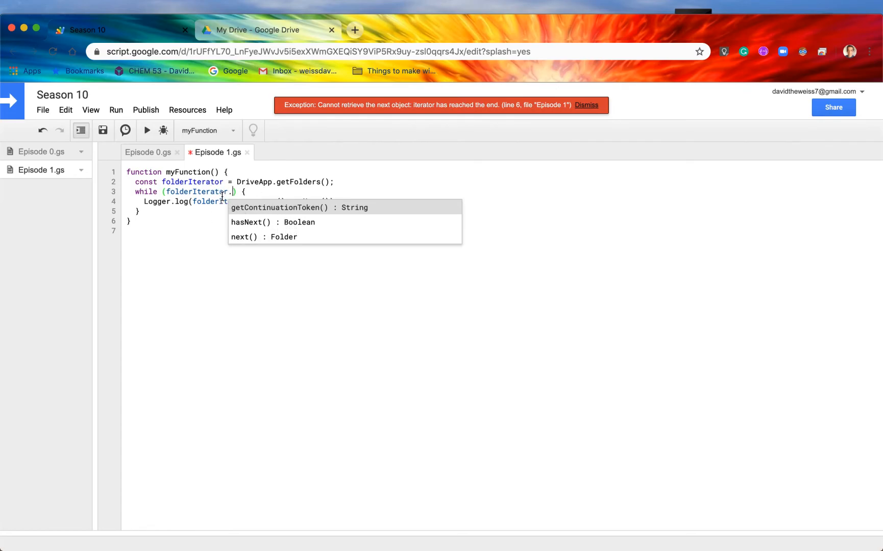
{"action": "left_click", "coordinate": [251, 222]}
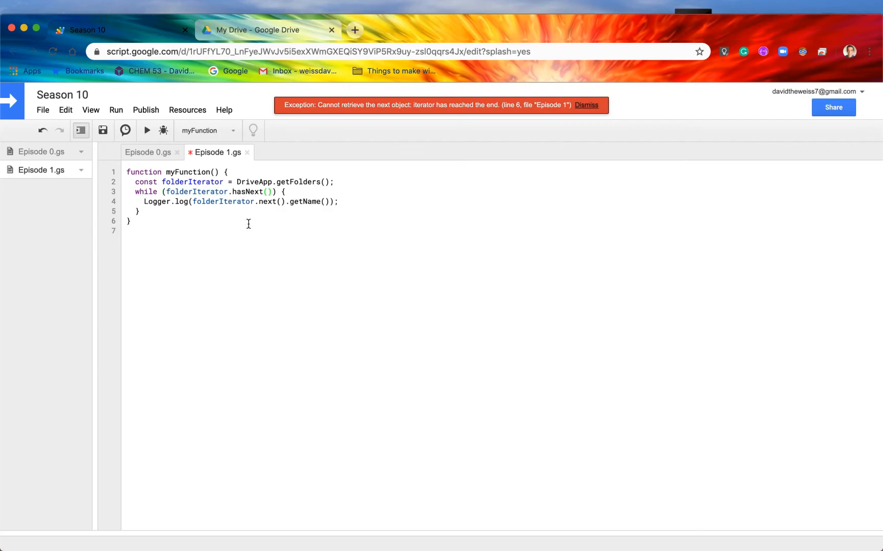
Save and run the loop, read the logged folder names, then add a blank line after the loop
{"action": "left_click", "coordinate": [102, 130]}
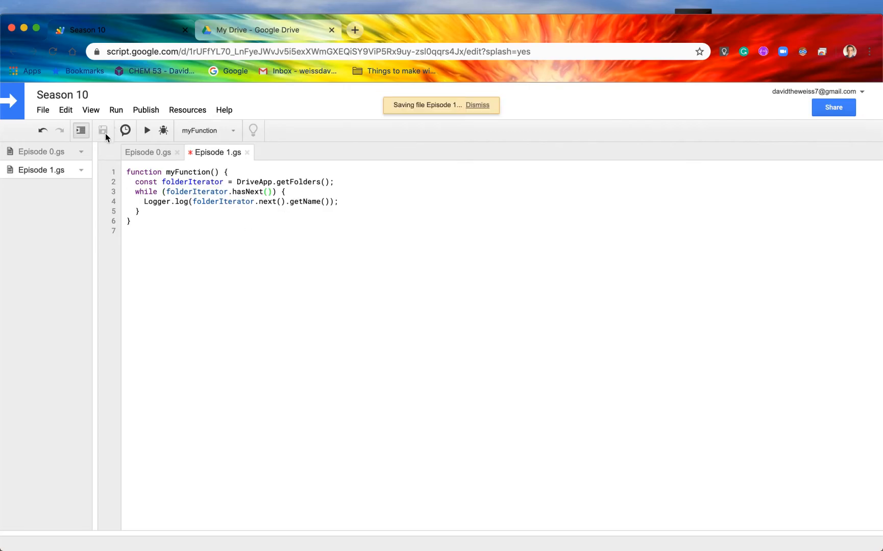
{"action": "left_click", "coordinate": [147, 130]}
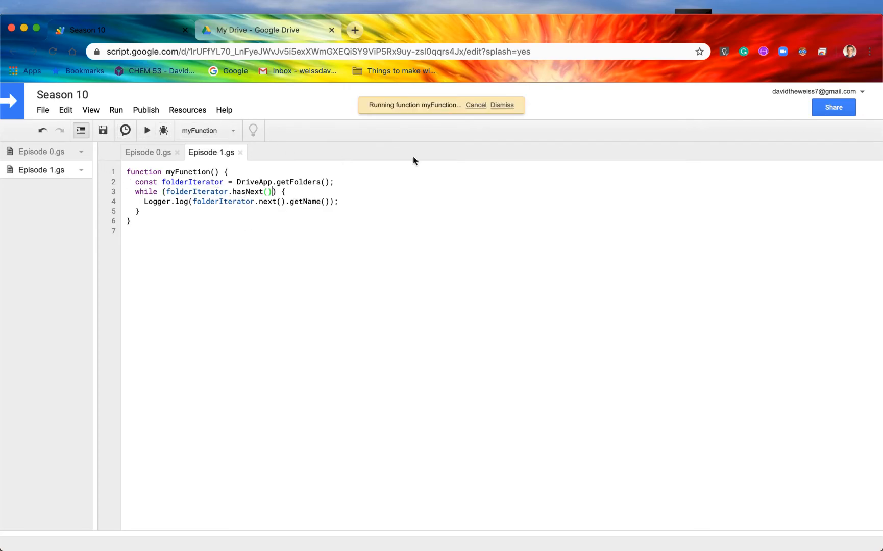
{"action": "left_click", "coordinate": [503, 105]}
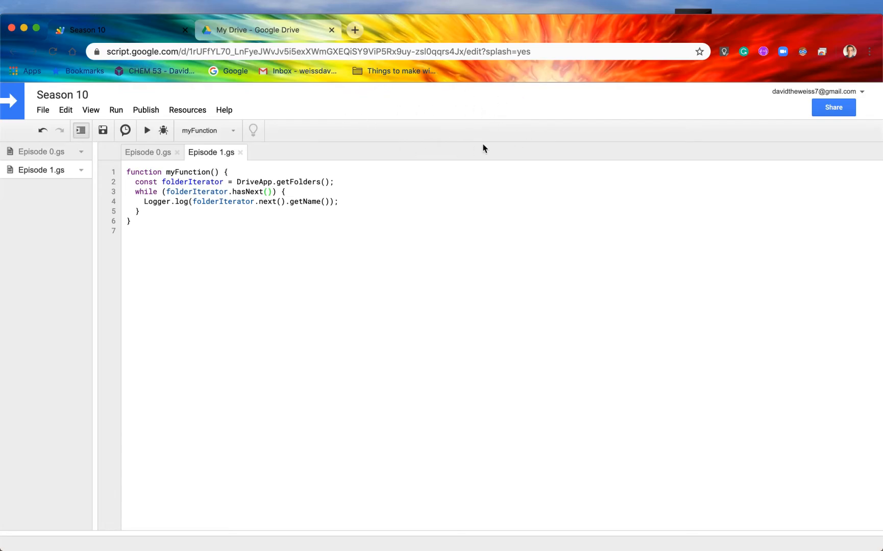
{"action": "mouse_move", "coordinate": [408, 110]}
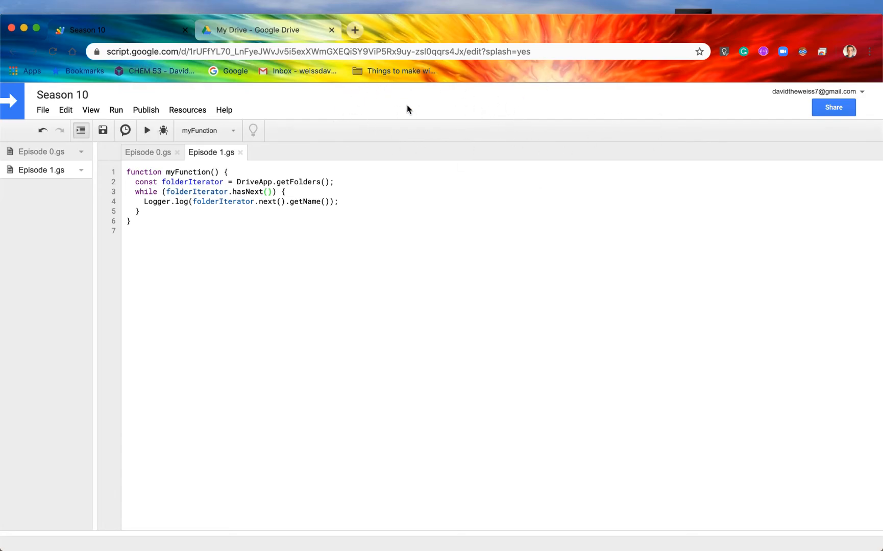
{"action": "left_click", "coordinate": [115, 110]}
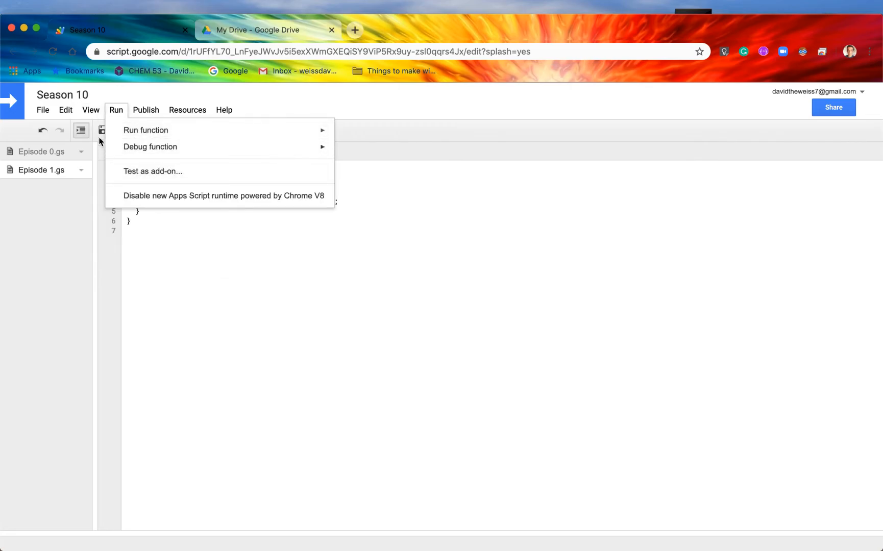
{"action": "left_click", "coordinate": [147, 130]}
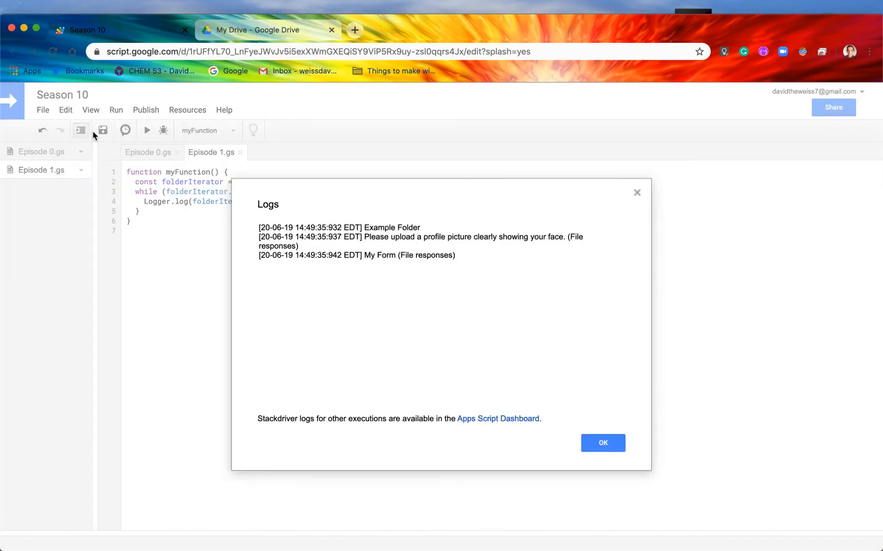
{"action": "double_click", "coordinate": [380, 227]}
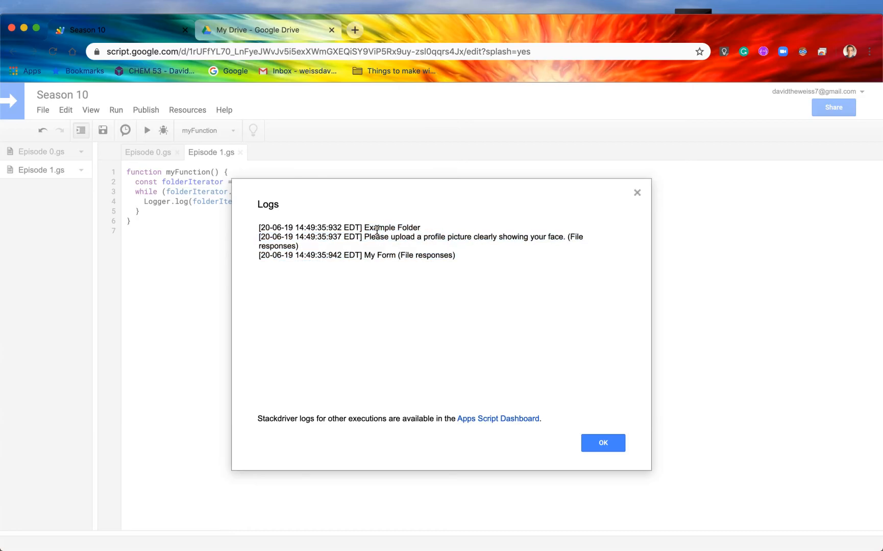
{"action": "left_click", "coordinate": [603, 443]}
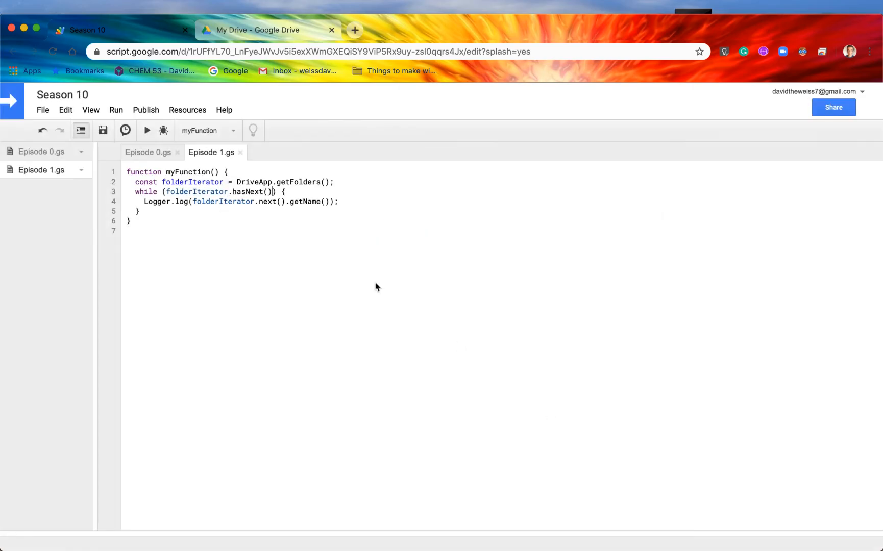
{"action": "double_click", "coordinate": [250, 192]}
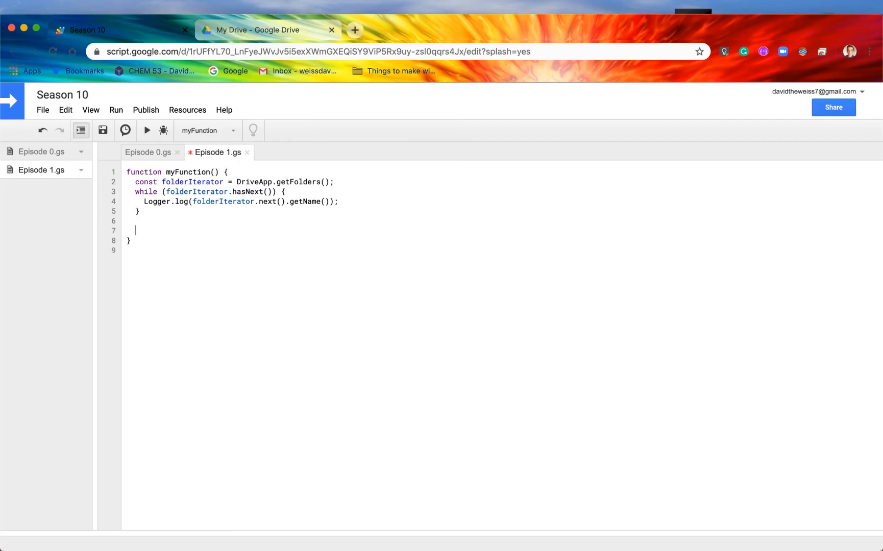
Comment out the loop and add a bare folderIterator.next().getName(); call below it
{"action": "left_click", "coordinate": [153, 212]}
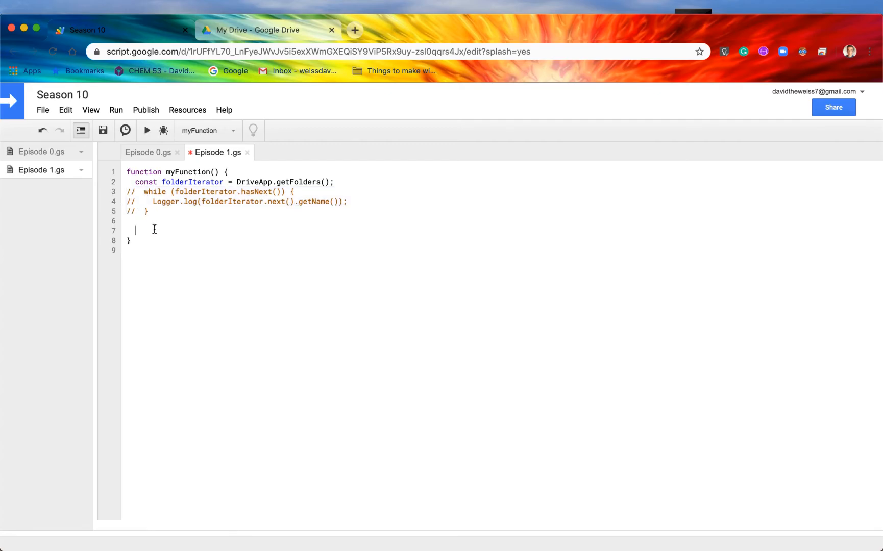
{"action": "type", "text": "folderIter"}
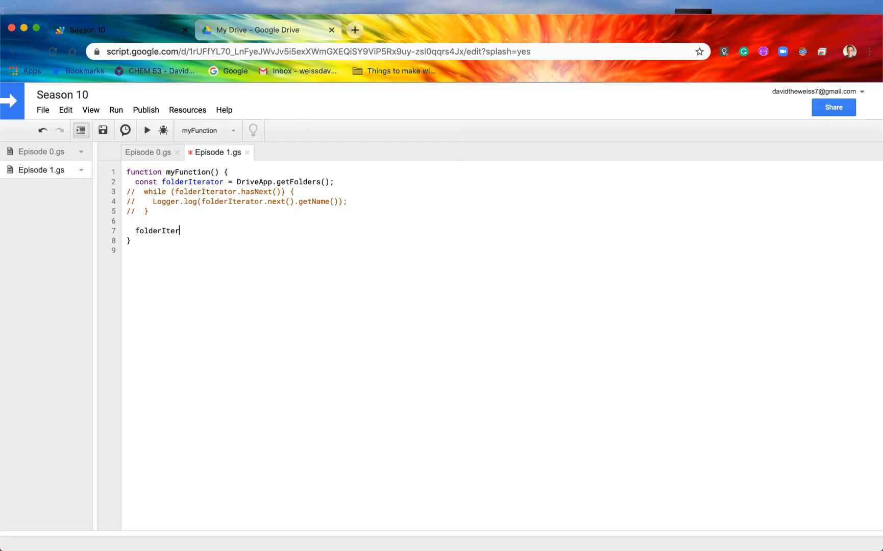
{"action": "type", "text": "ator.getContinuationToken("}
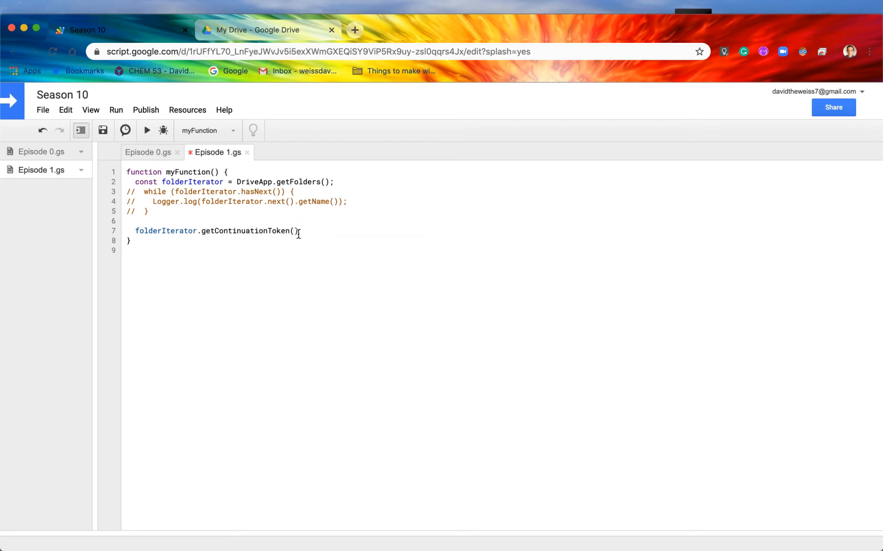
{"action": "left_click_drag", "start_coordinate": [153, 201], "coordinate": [289, 201]}
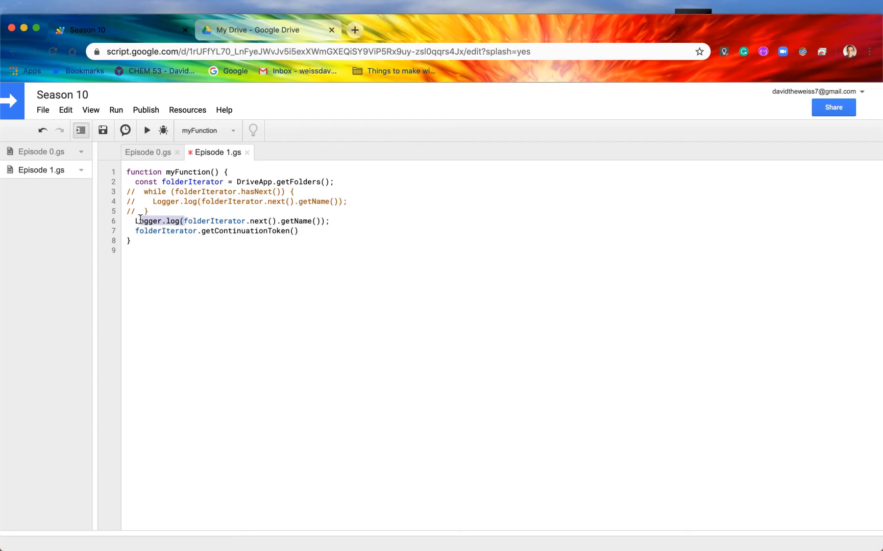
{"action": "key", "text": "Backspace"}
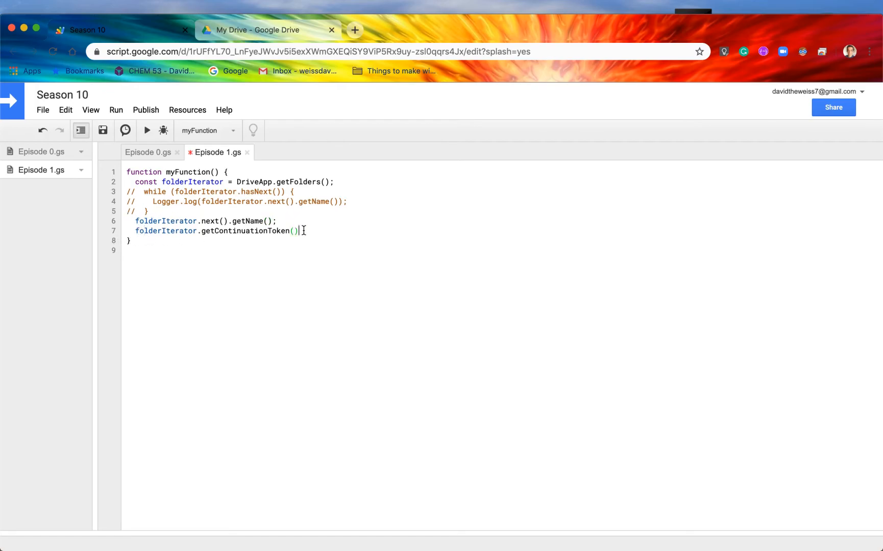
{"action": "type", "text": ";"}
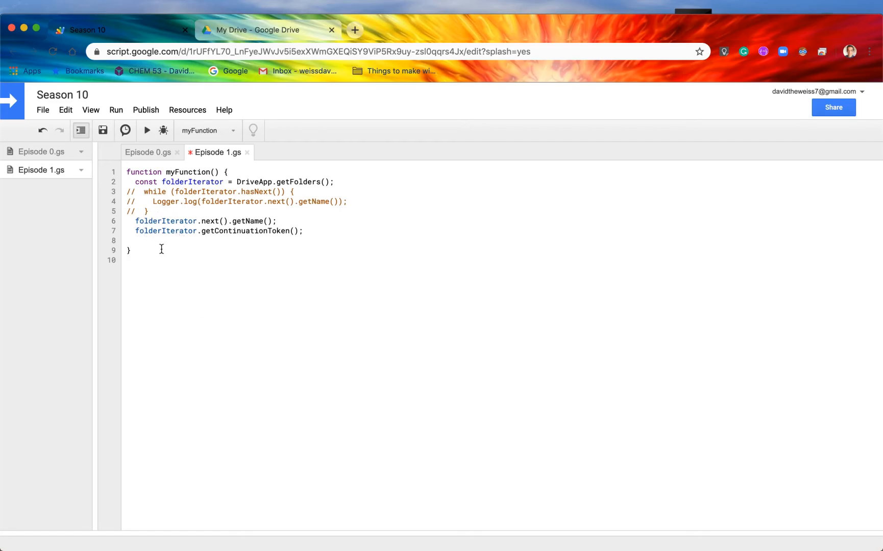
Try a PropertiesService.getScriptProperties call, then remove it in favor of getContinuationToken()
{"action": "type", "text": "P"}
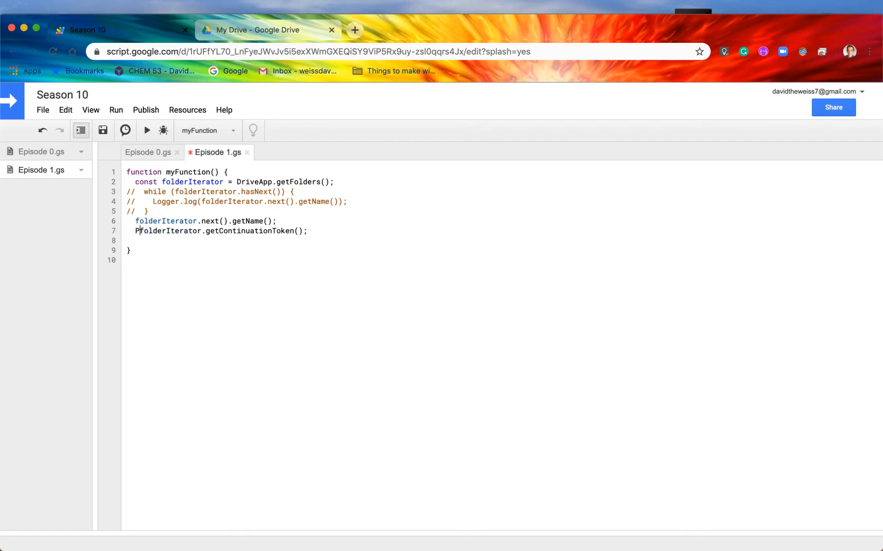
{"action": "type", "text": "ropertiesService."}
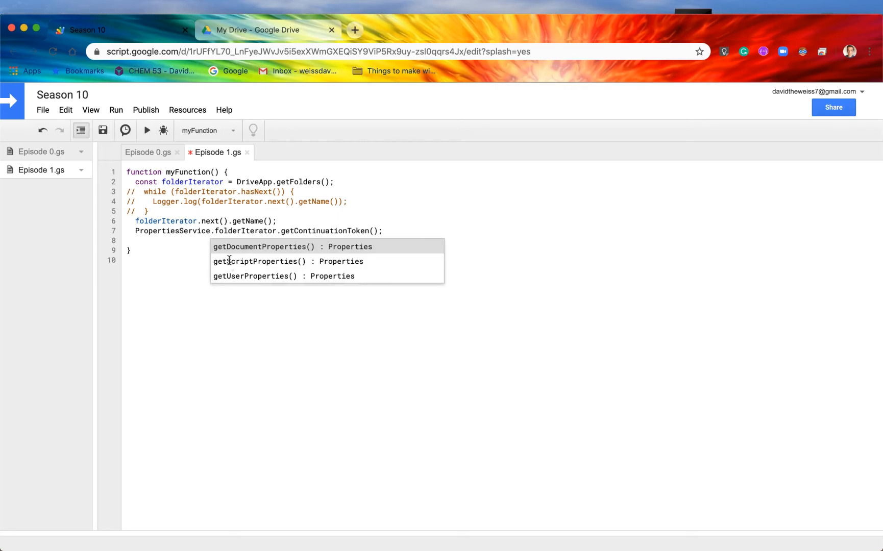
{"action": "left_click", "coordinate": [257, 261]}
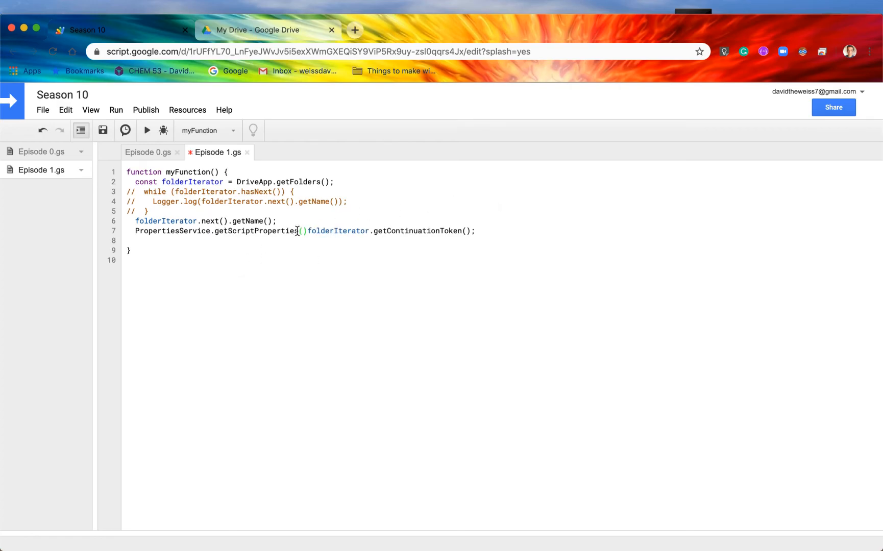
{"action": "left_click_drag", "start_coordinate": [135, 231], "coordinate": [307, 230]}
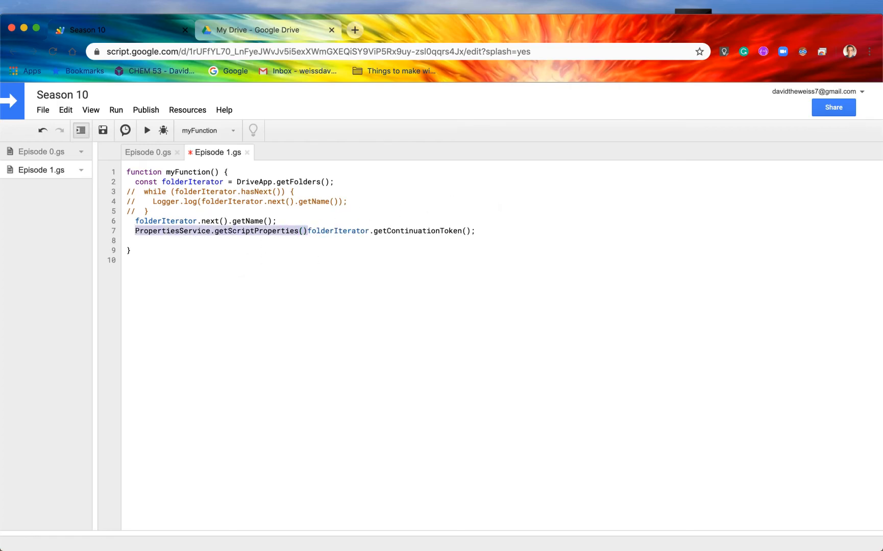
{"action": "key", "text": "Delete"}
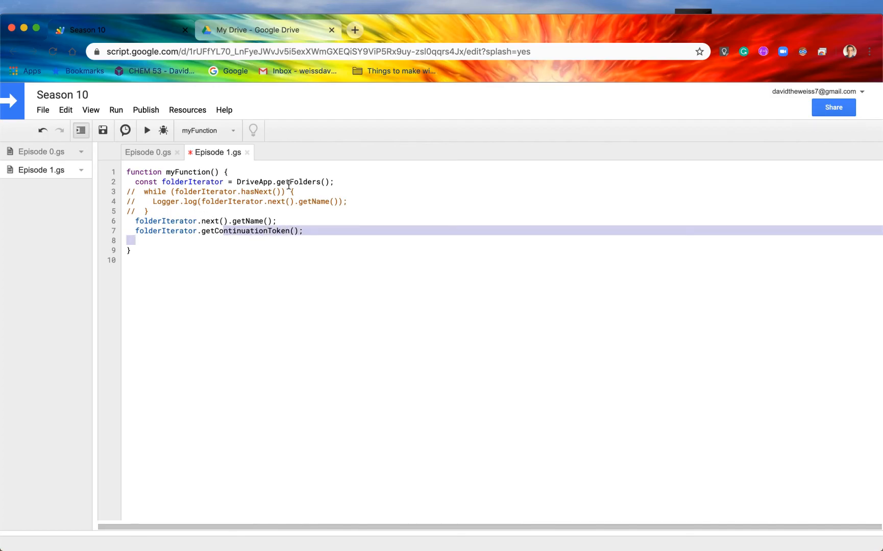
Assign continuationToken and add DriveApp.continueFolderIterator(continuationToken), showing its member list
{"action": "type", "text": "DriveApp.continueFolderIterator("}
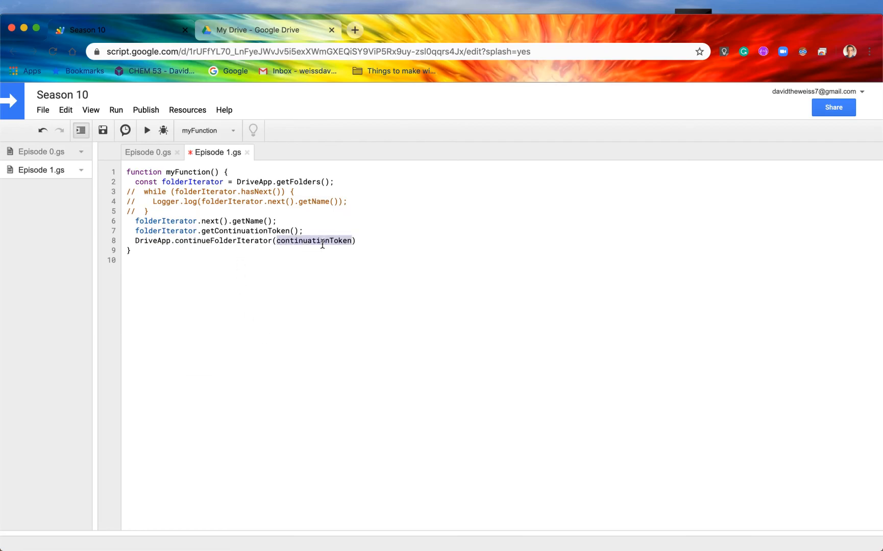
{"action": "type", "text": "continuationToken ="}
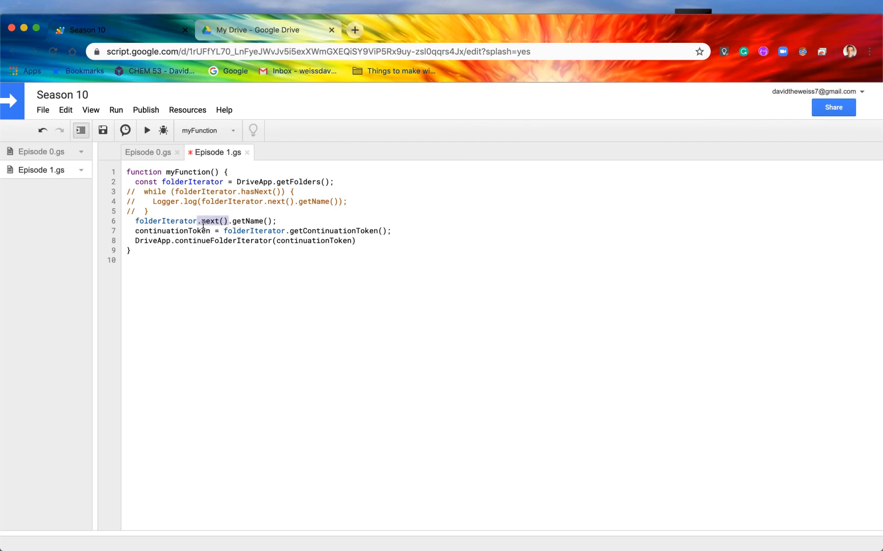
{"action": "left_click", "coordinate": [200, 230]}
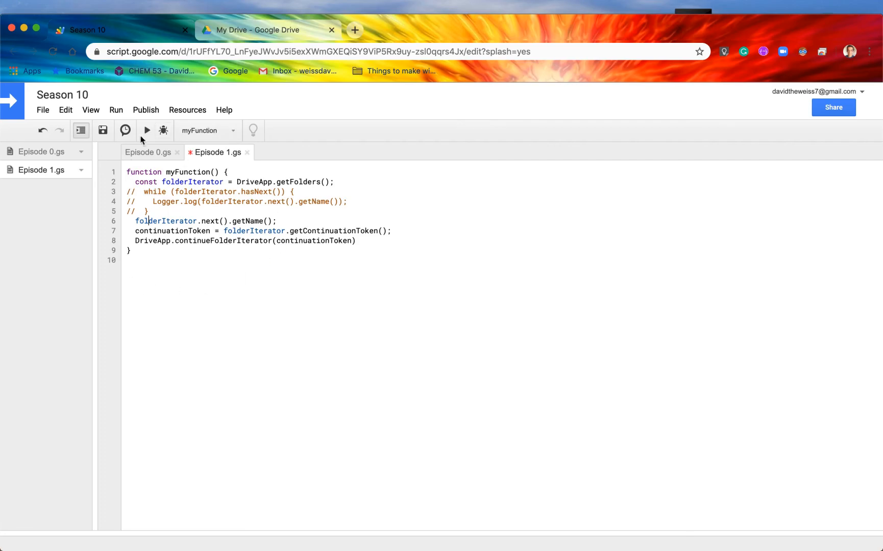
{"action": "mouse_move", "coordinate": [267, 284]}
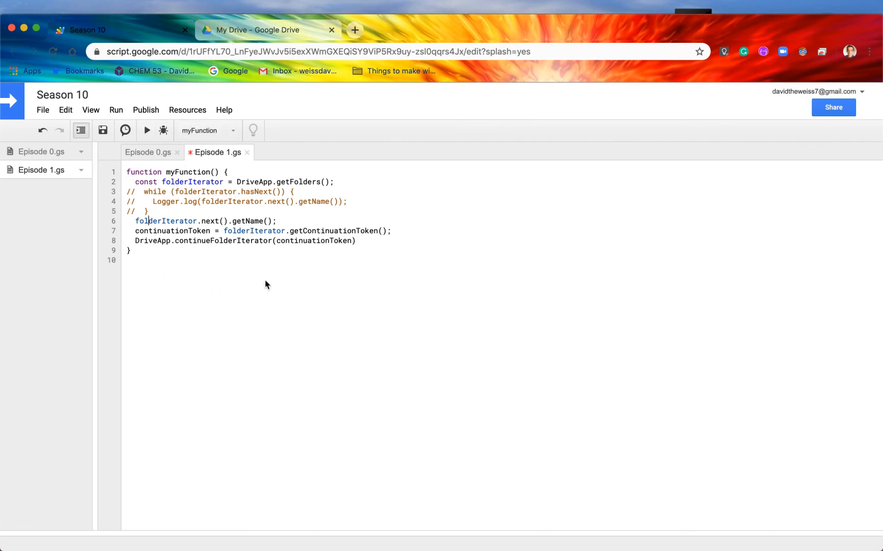
{"action": "mouse_move", "coordinate": [90, 256]}
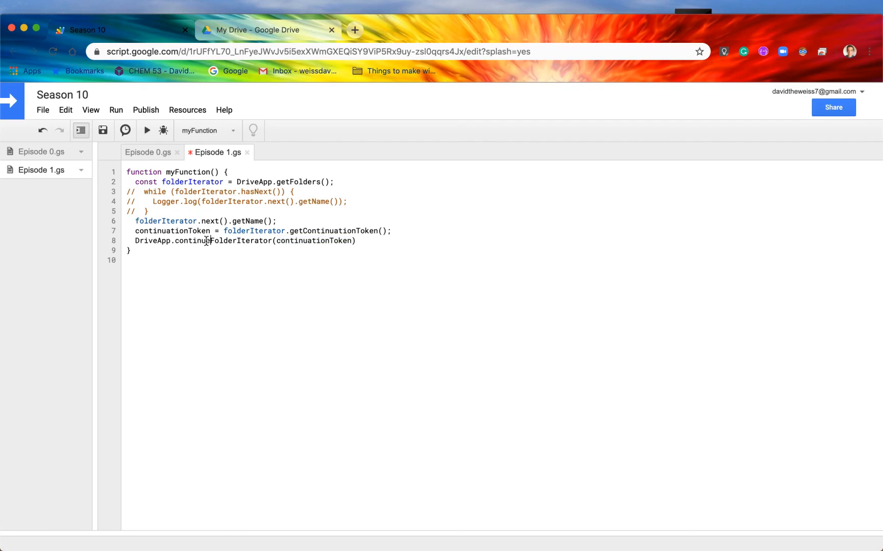
{"action": "double_click", "coordinate": [210, 220]}
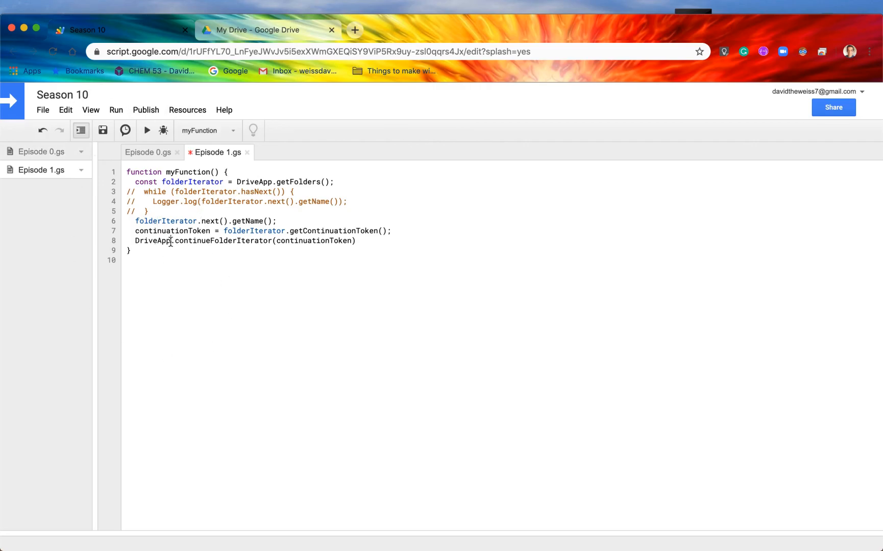
{"action": "double_click", "coordinate": [182, 241]}
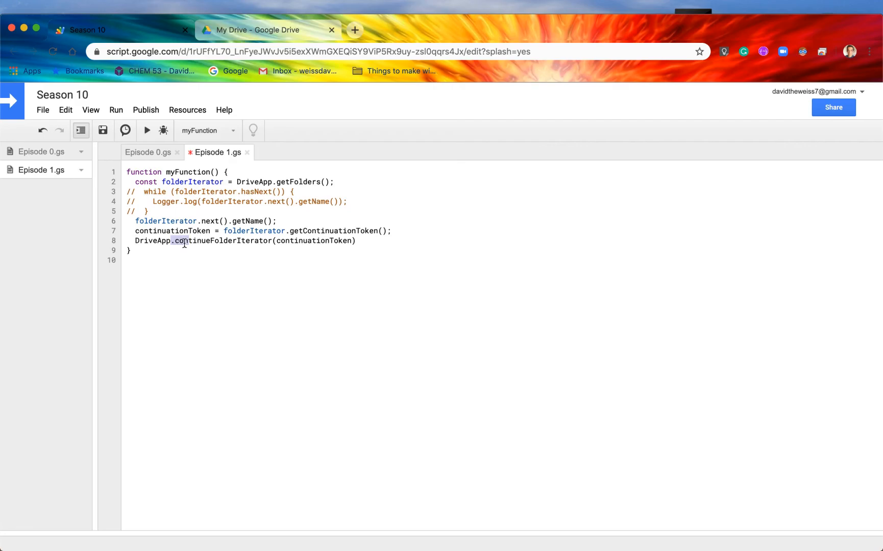
{"action": "double_click", "coordinate": [220, 241]}
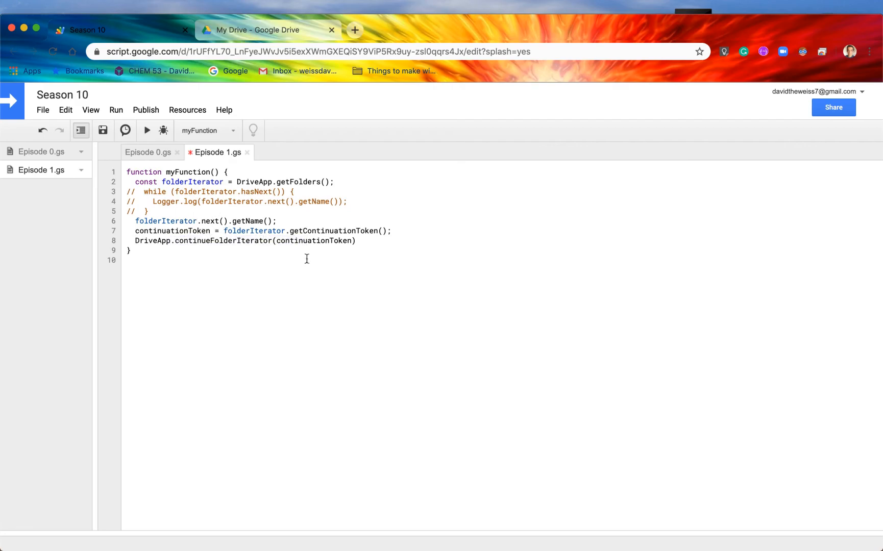
{"action": "type", "text": "."}
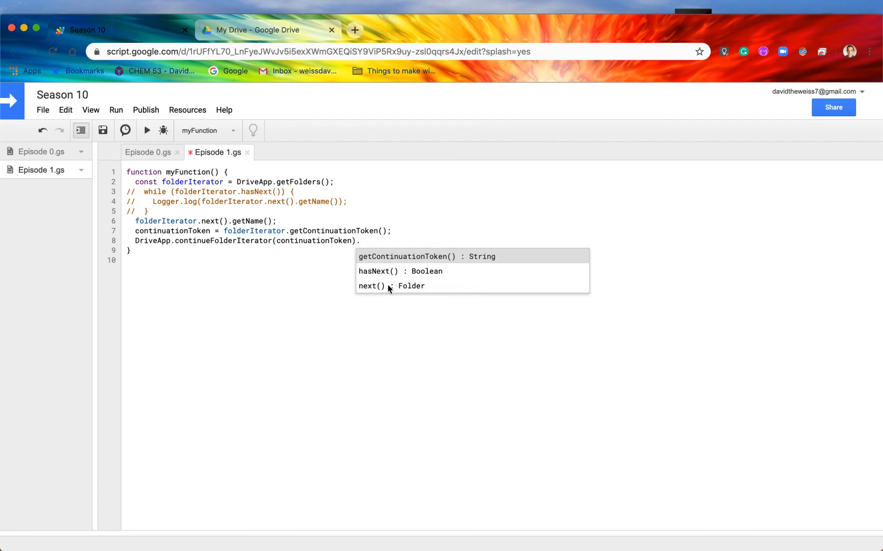
{"action": "mouse_move", "coordinate": [364, 247]}
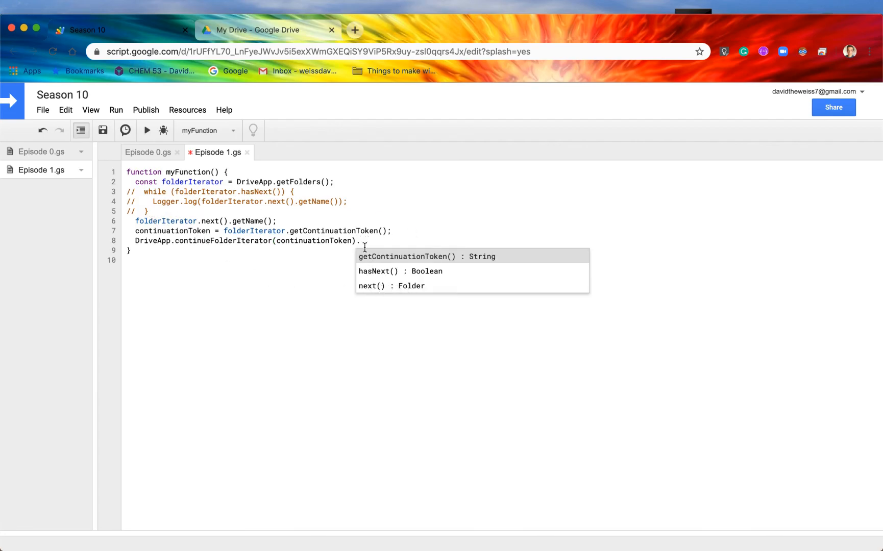